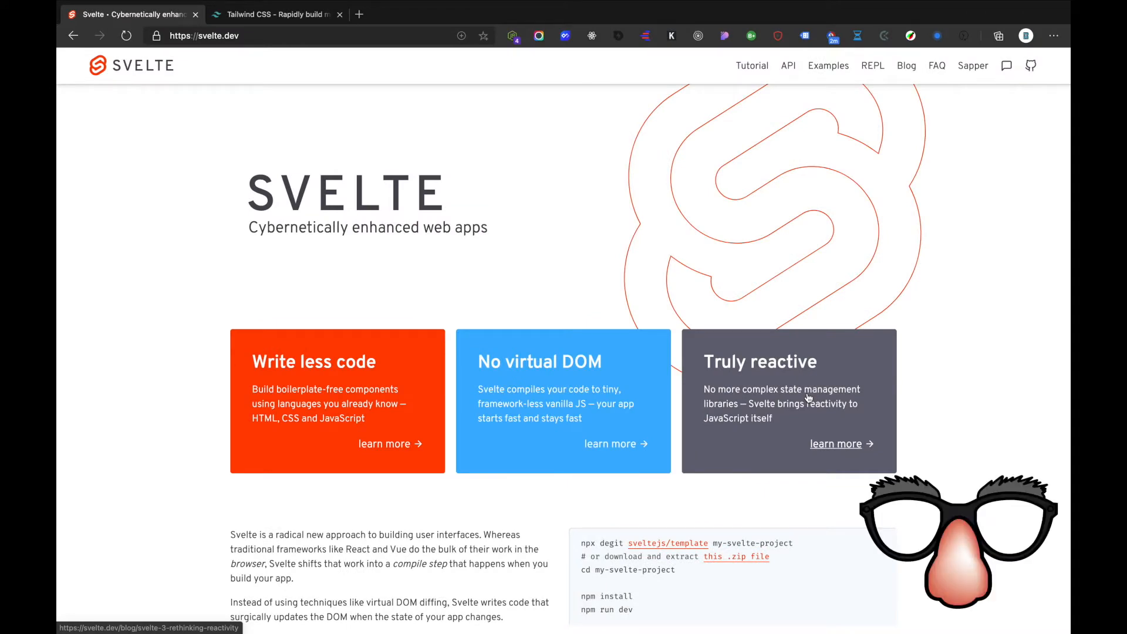
pyautogui.moveTo(780, 538)
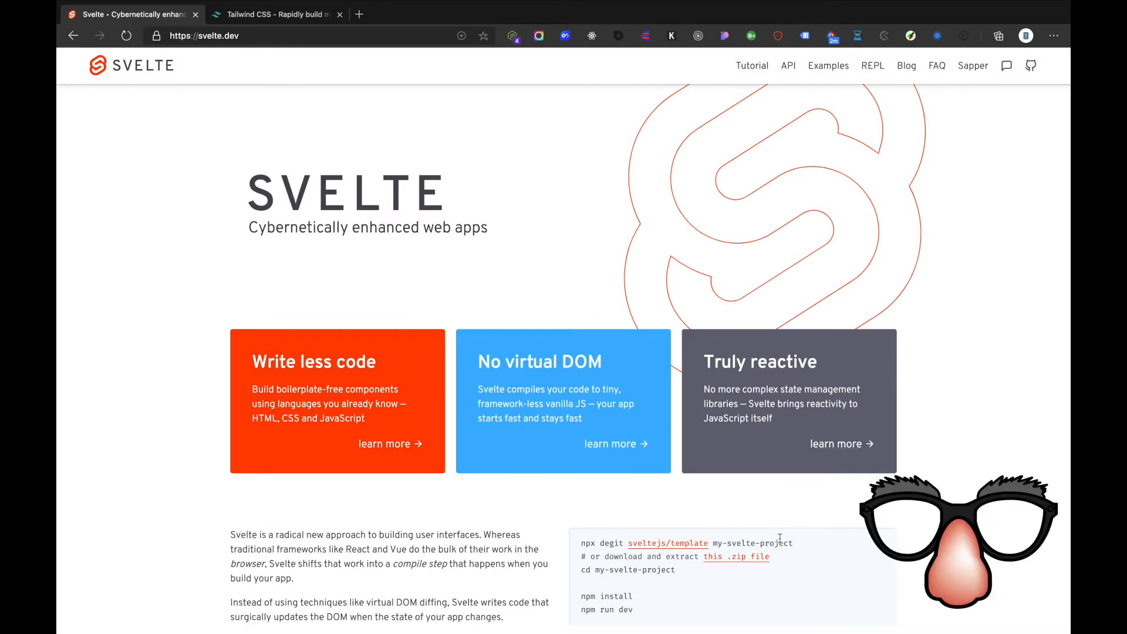
# Scroll the svelte.dev homepage to the getting-started commands and select 'npx degit sveltejs/template'
pyautogui.scroll(-3)
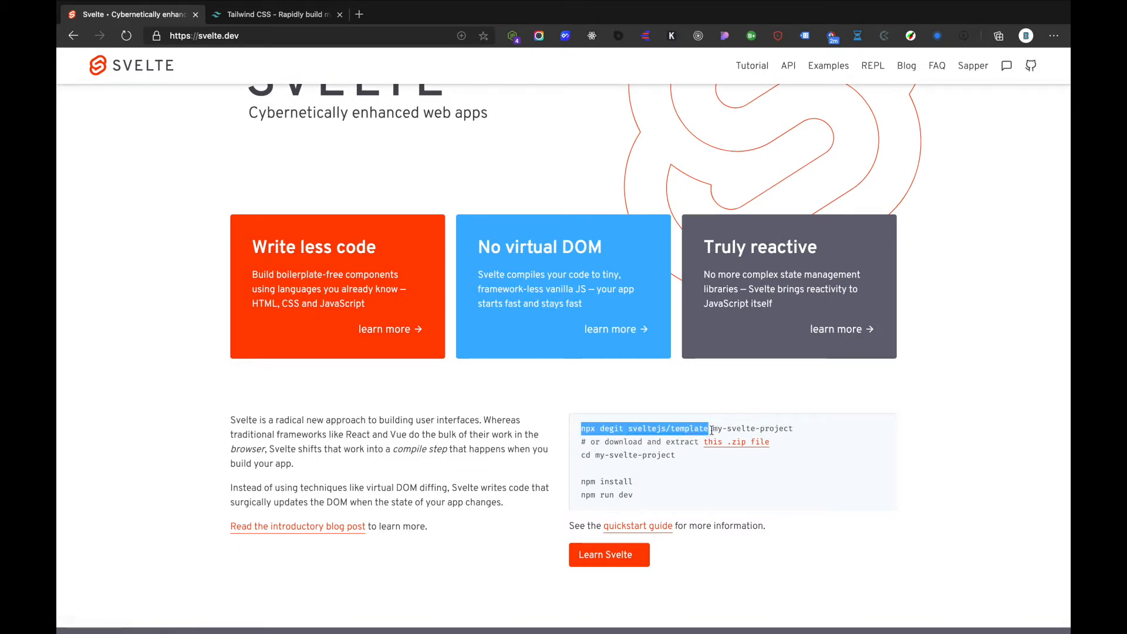
pyautogui.click(796, 433)
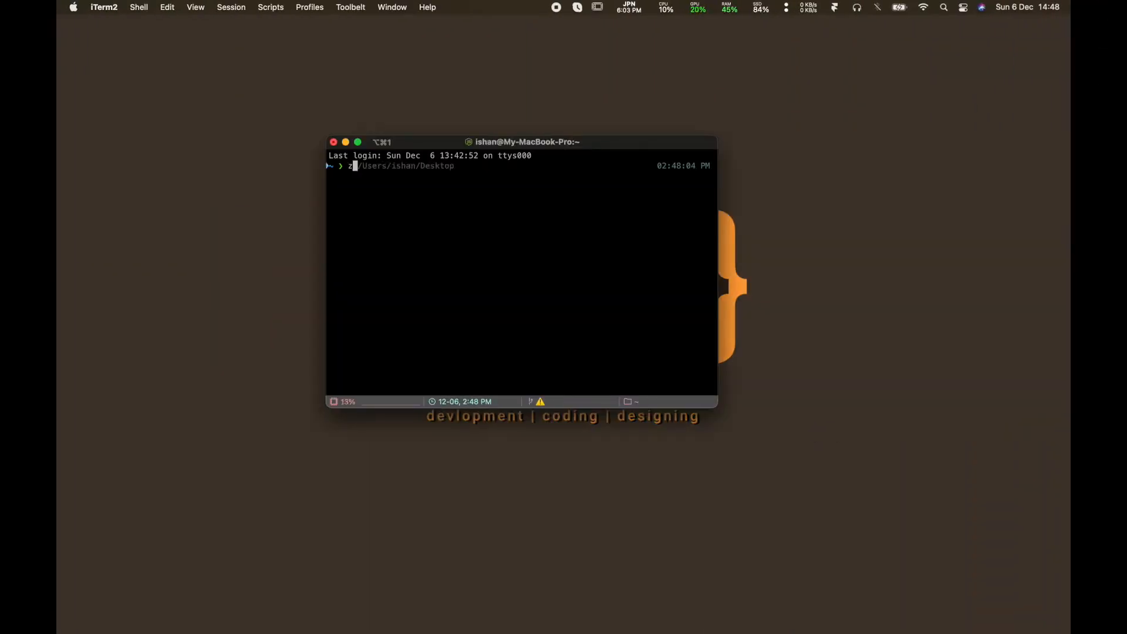
# From the Desktop, run 'npx degit sveltejs/template svelte-tailwind-starter' to clone the template
pyautogui.write('Des')
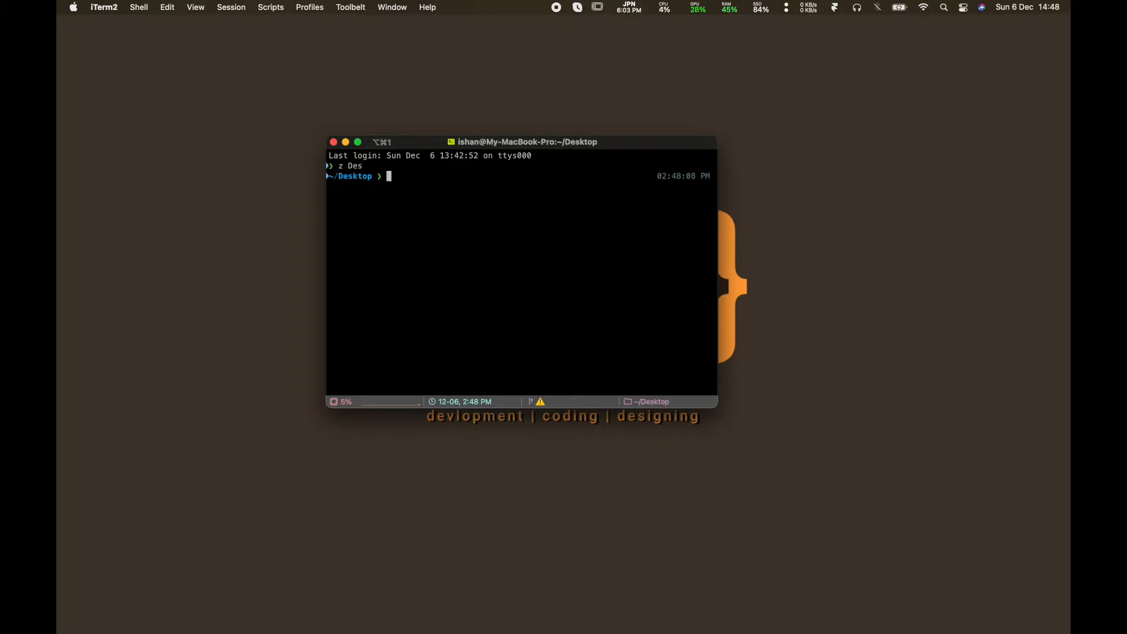
pyautogui.write('npx degit sveltejs/template svelte-tailwind-starter')
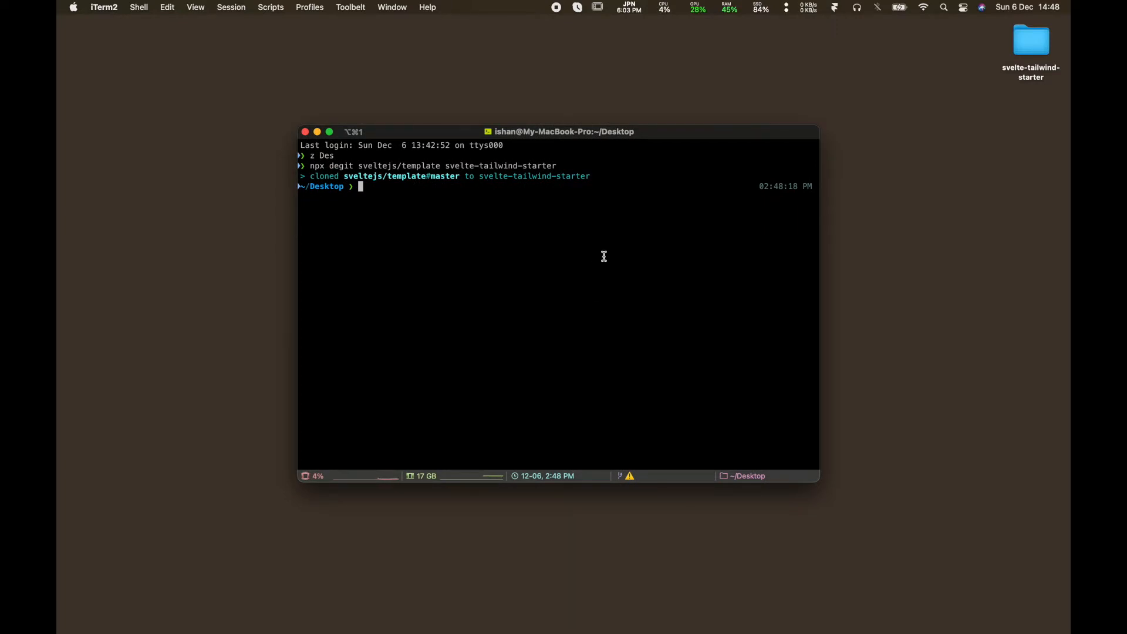
pyautogui.write('l')
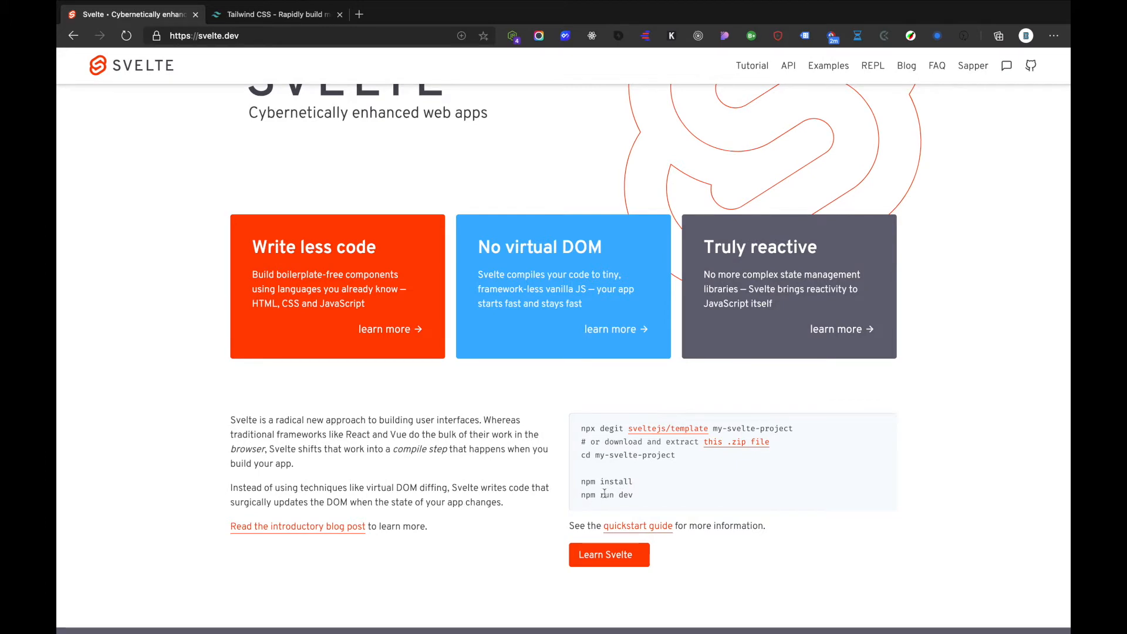
# View the HELLO WORLD app at localhost:5000 and inspect the page
pyautogui.doubleClick(607, 495)
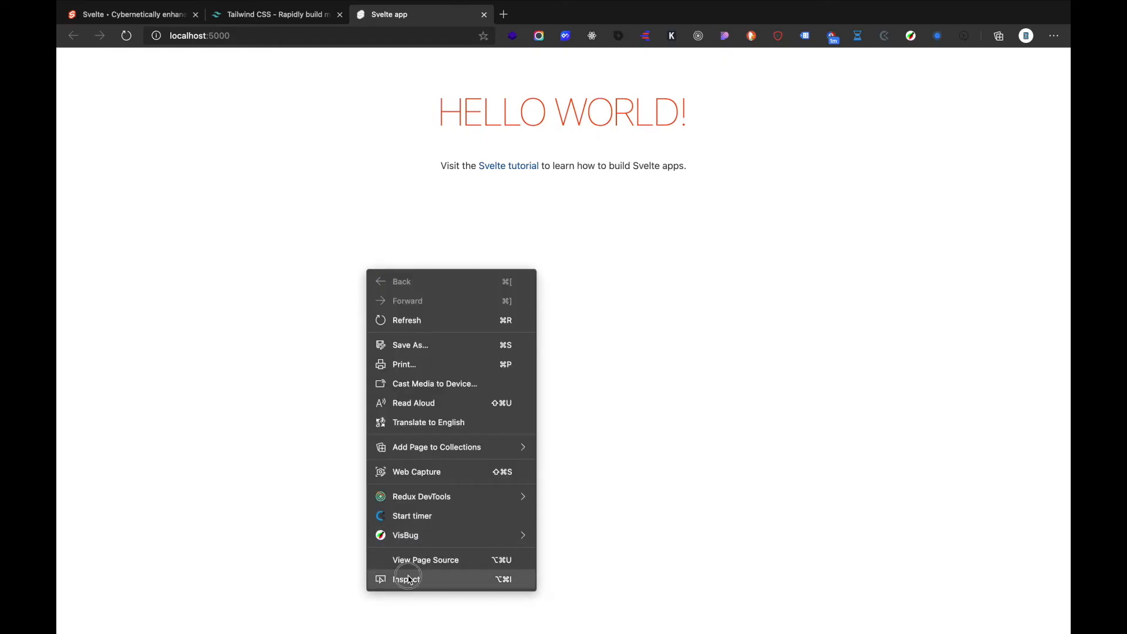
pyautogui.click(408, 579)
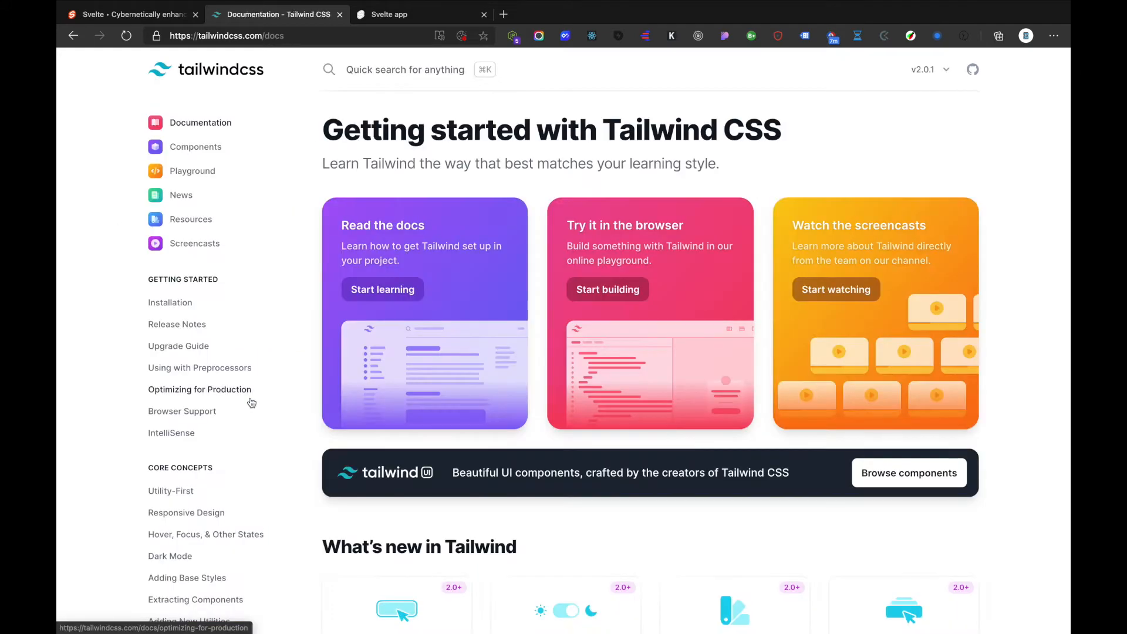
# Go to the Installation guide and jump to 'installing Tailwind CSS as a PostCSS plugin'
pyautogui.click(170, 302)
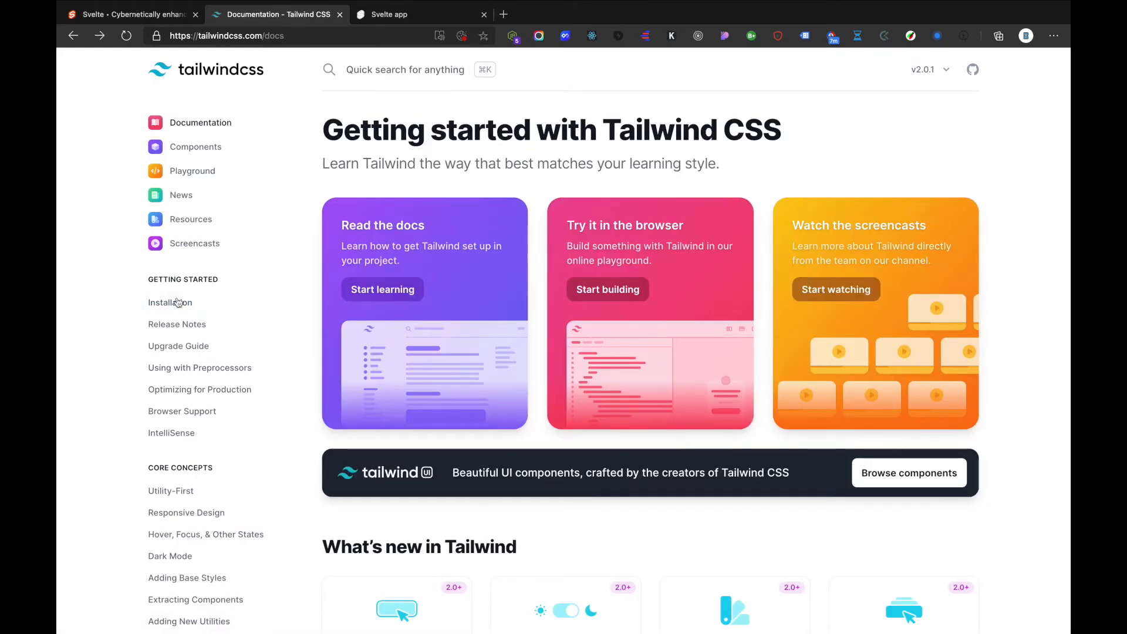
pyautogui.click(171, 301)
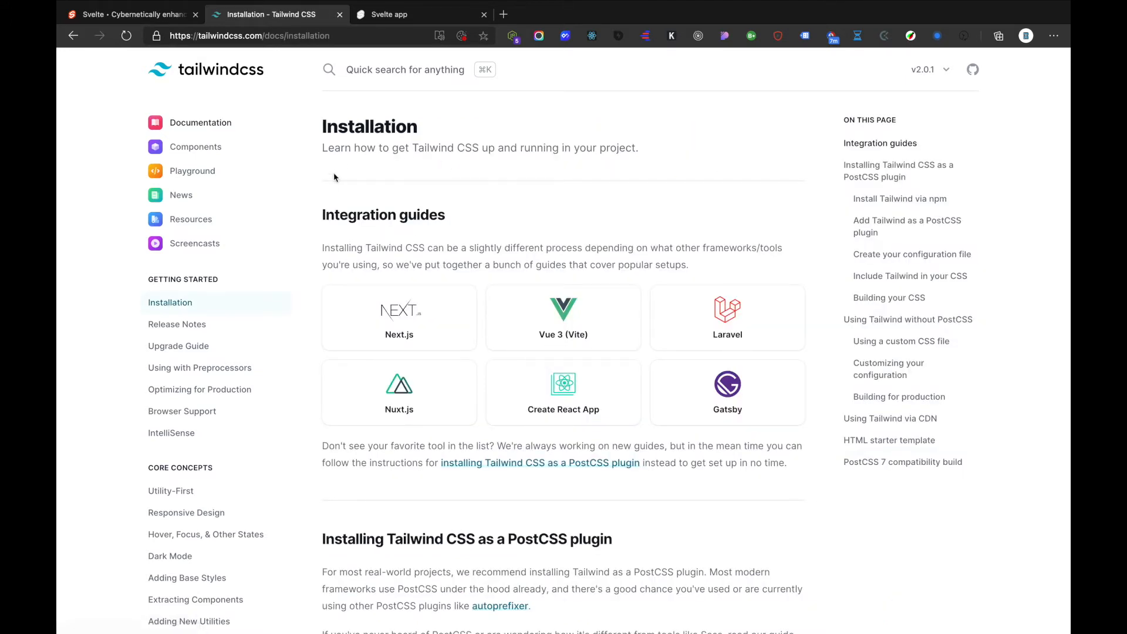
pyautogui.moveTo(364, 236)
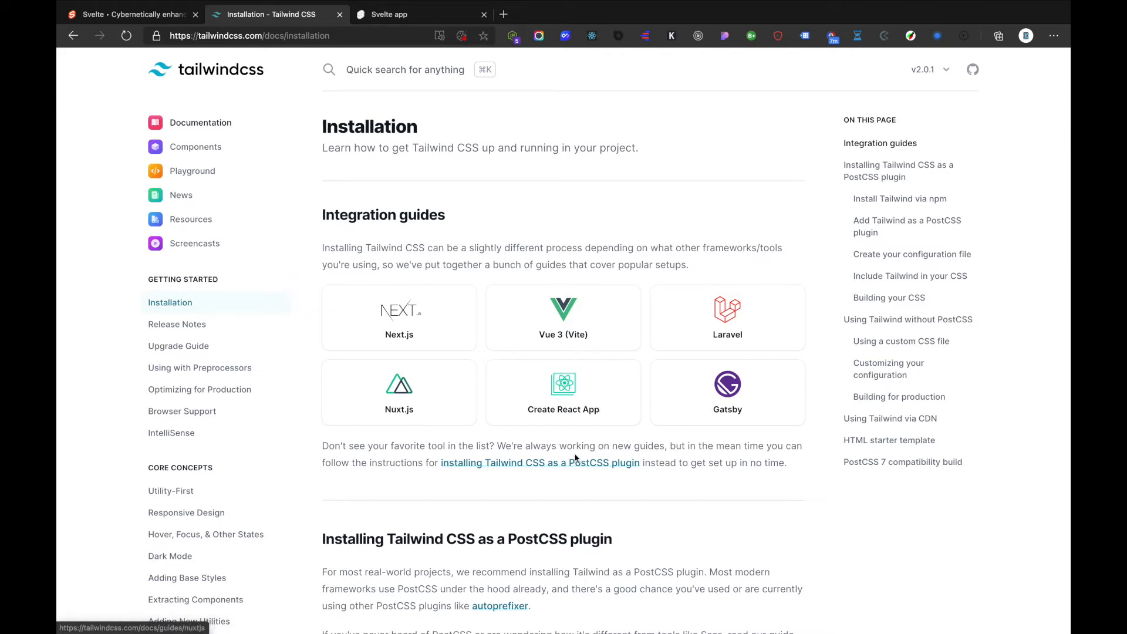
pyautogui.moveTo(485, 485)
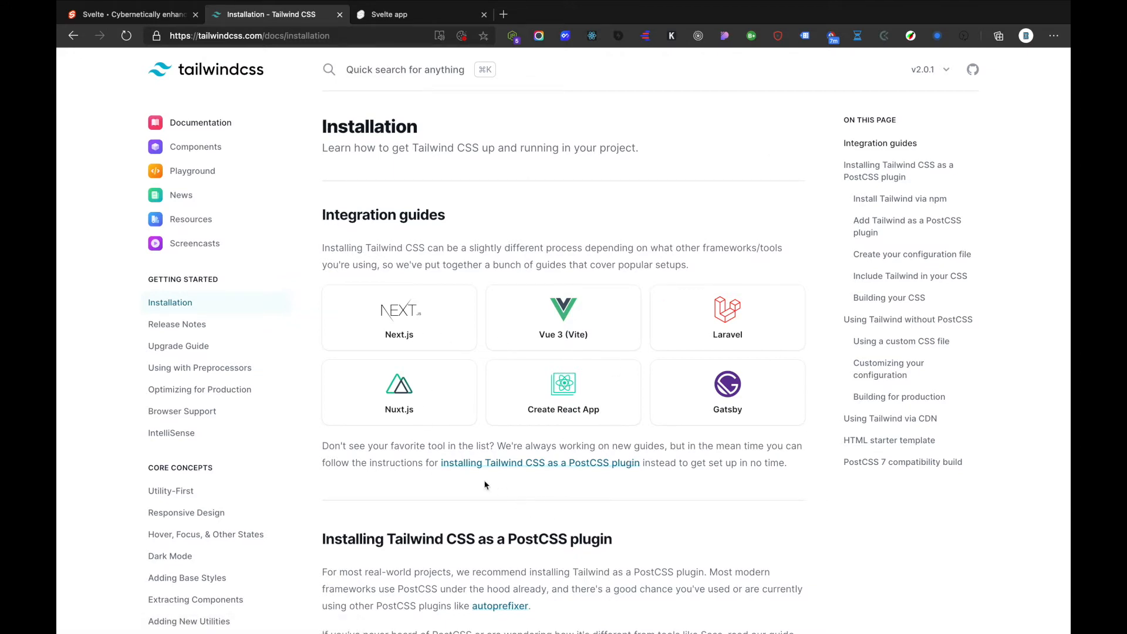
pyautogui.moveTo(450, 473)
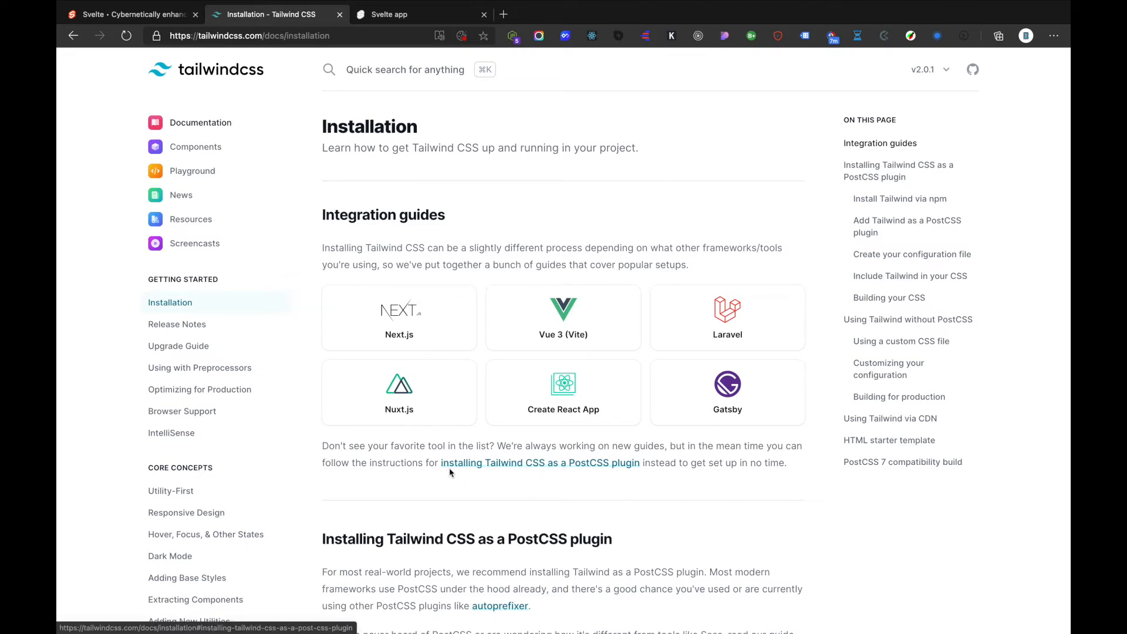
pyautogui.moveTo(597, 468)
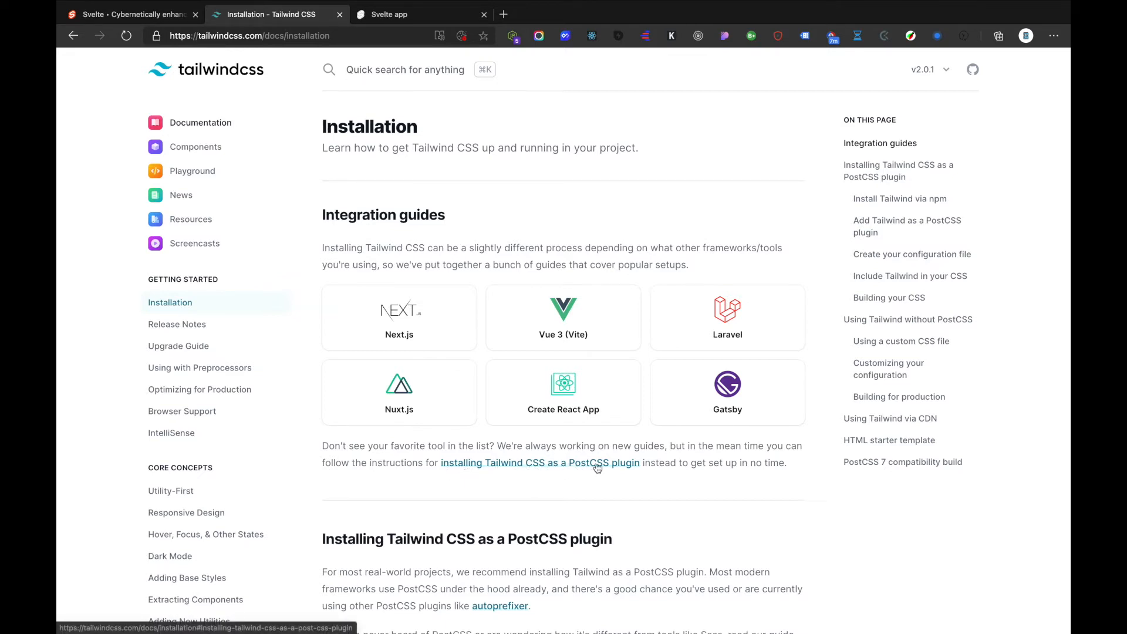
pyautogui.click(538, 463)
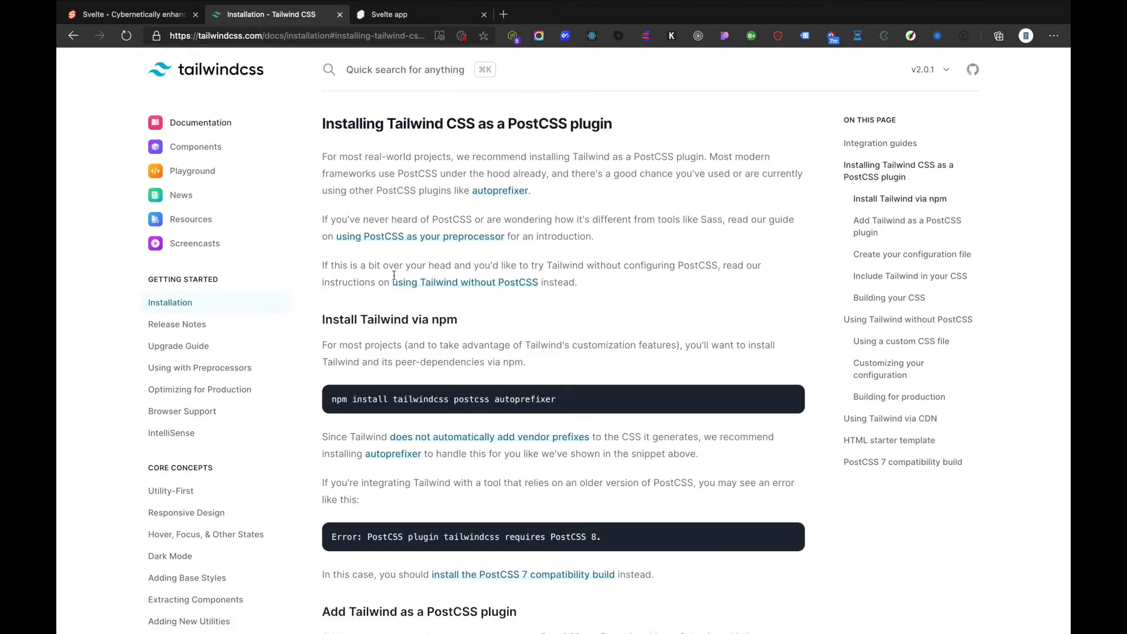
pyautogui.moveTo(437, 412)
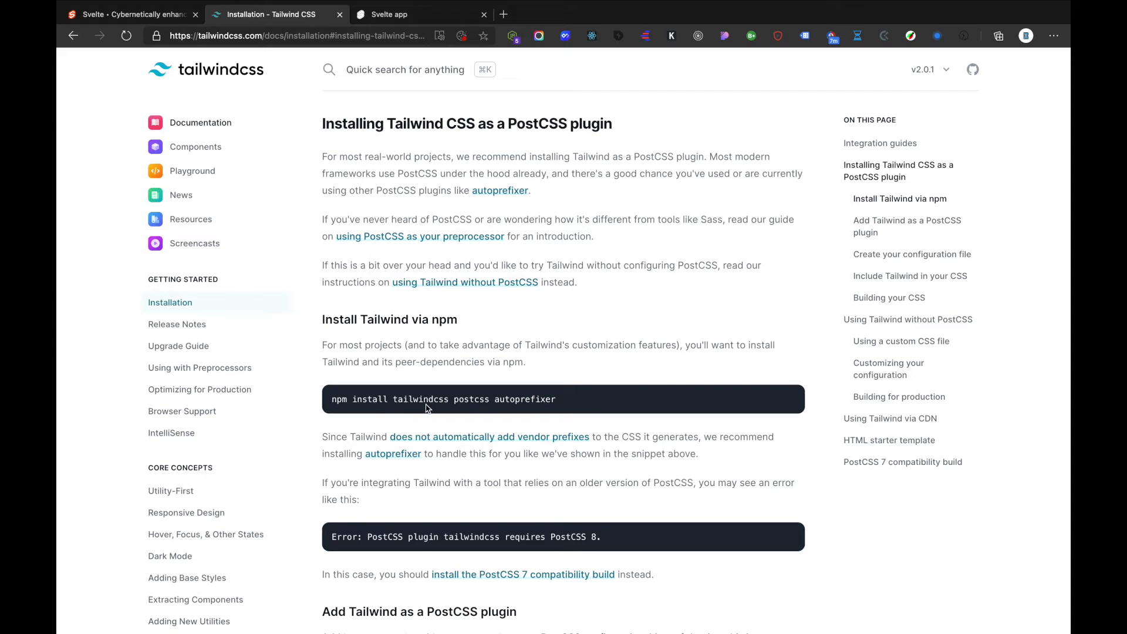
pyautogui.moveTo(382, 360)
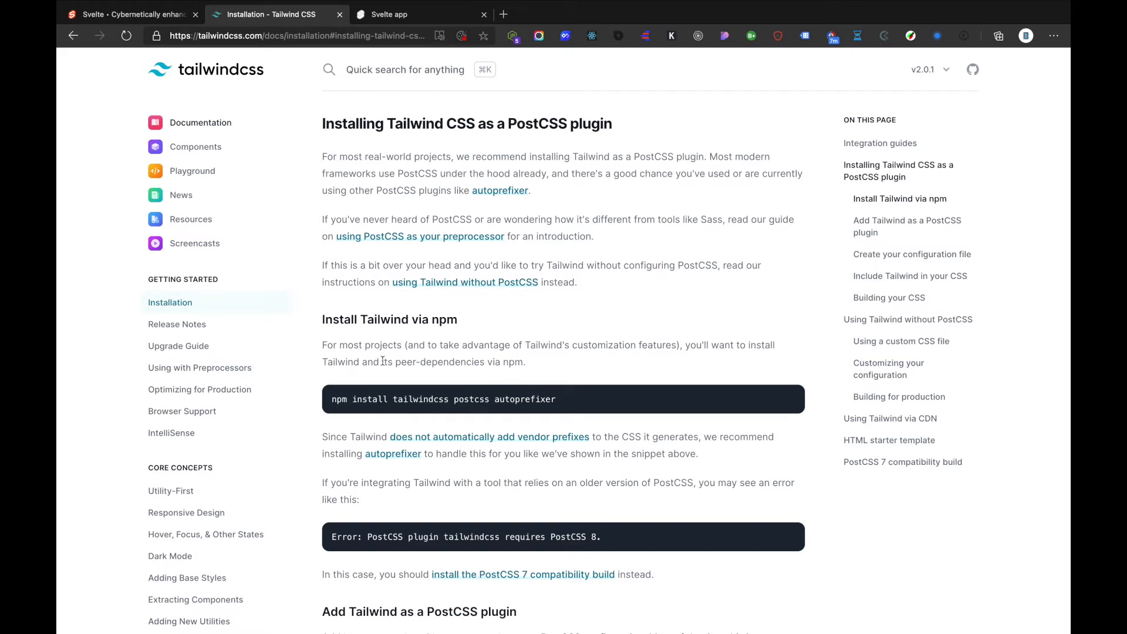
pyautogui.moveTo(441, 332)
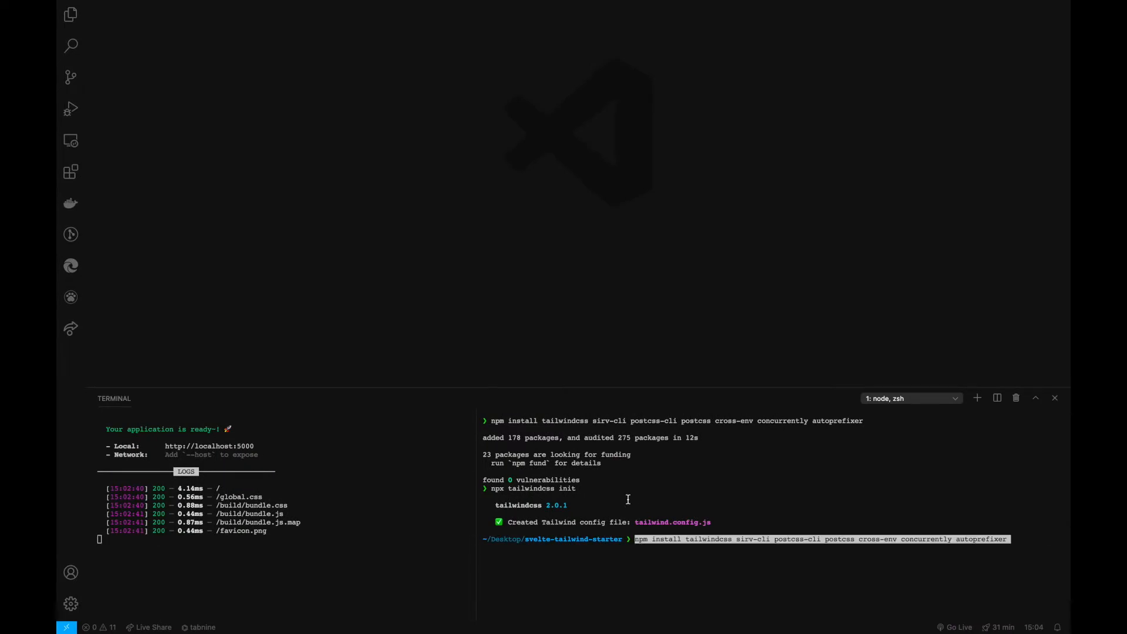
pyautogui.moveTo(712, 560)
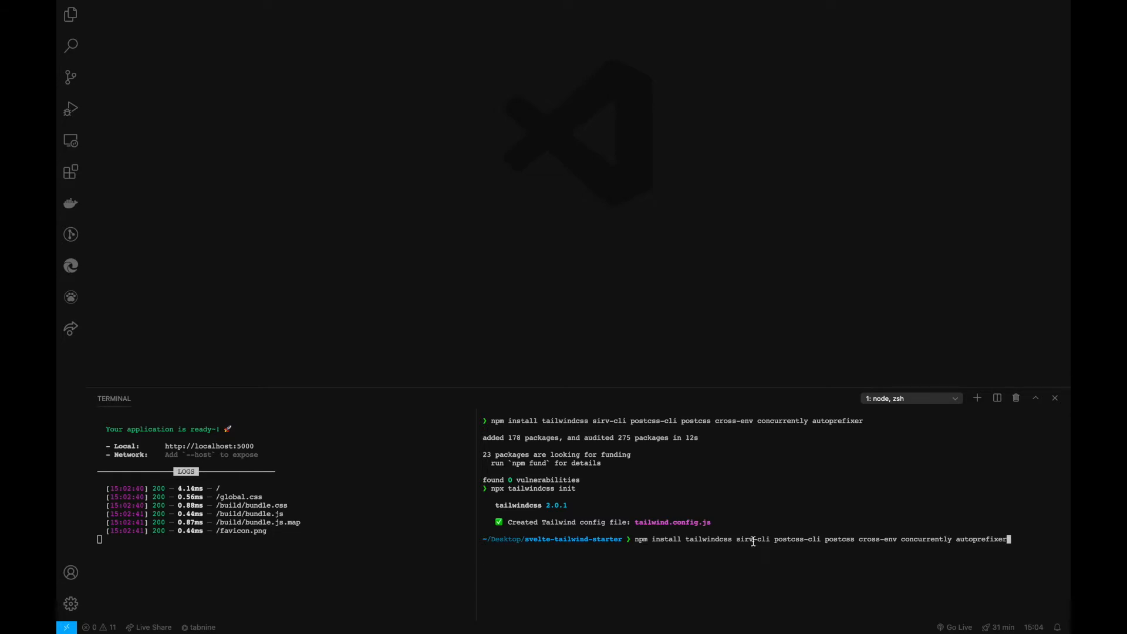
# Run the npm install for tailwindcss, postcss and autoprefixer, then review package.json's new dependencies
pyautogui.press('Enter')
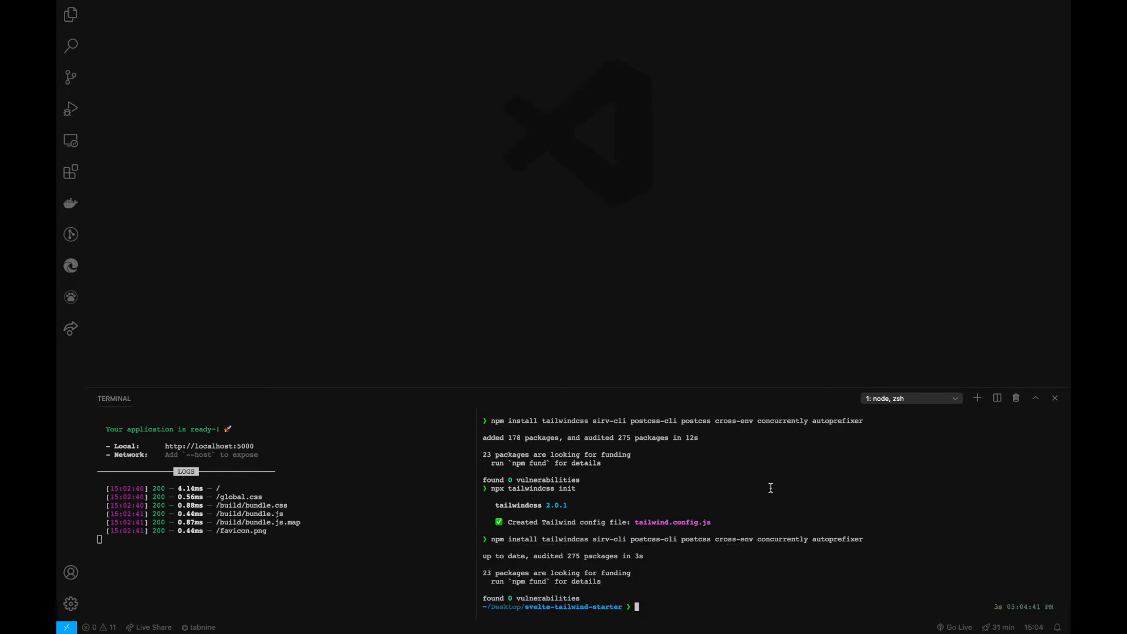
pyautogui.click(70, 14)
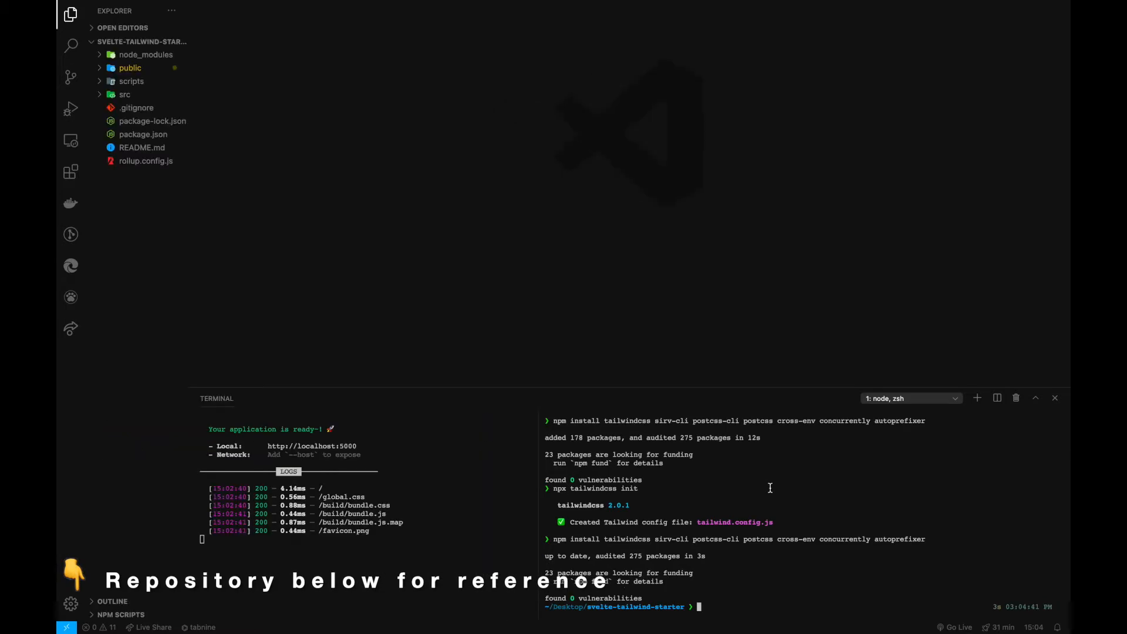
pyautogui.click(144, 134)
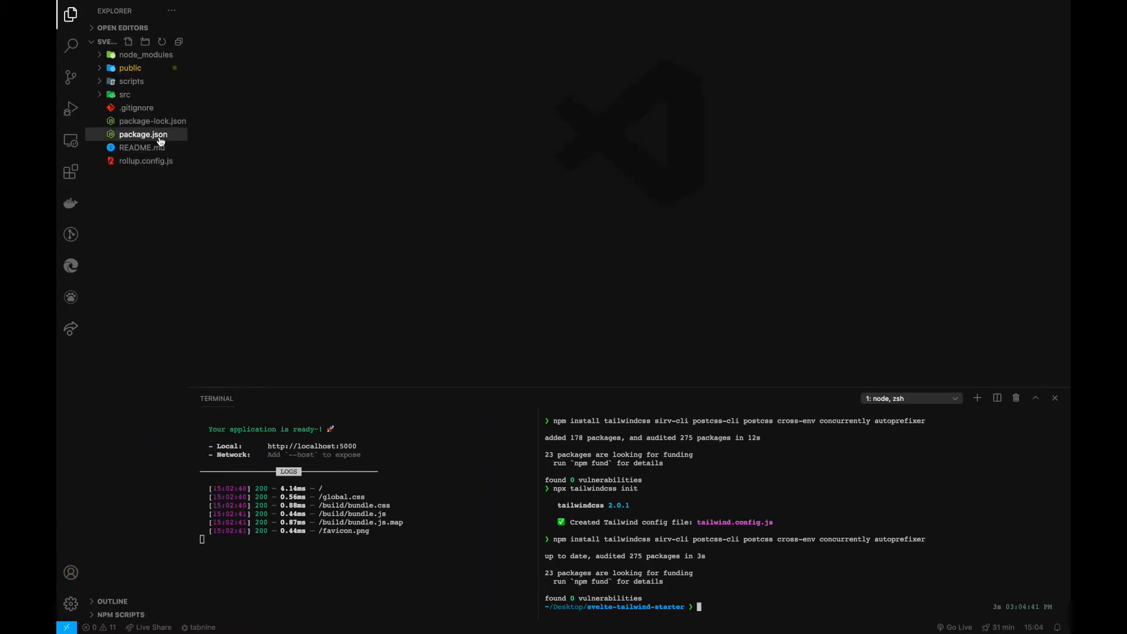
pyautogui.click(144, 134)
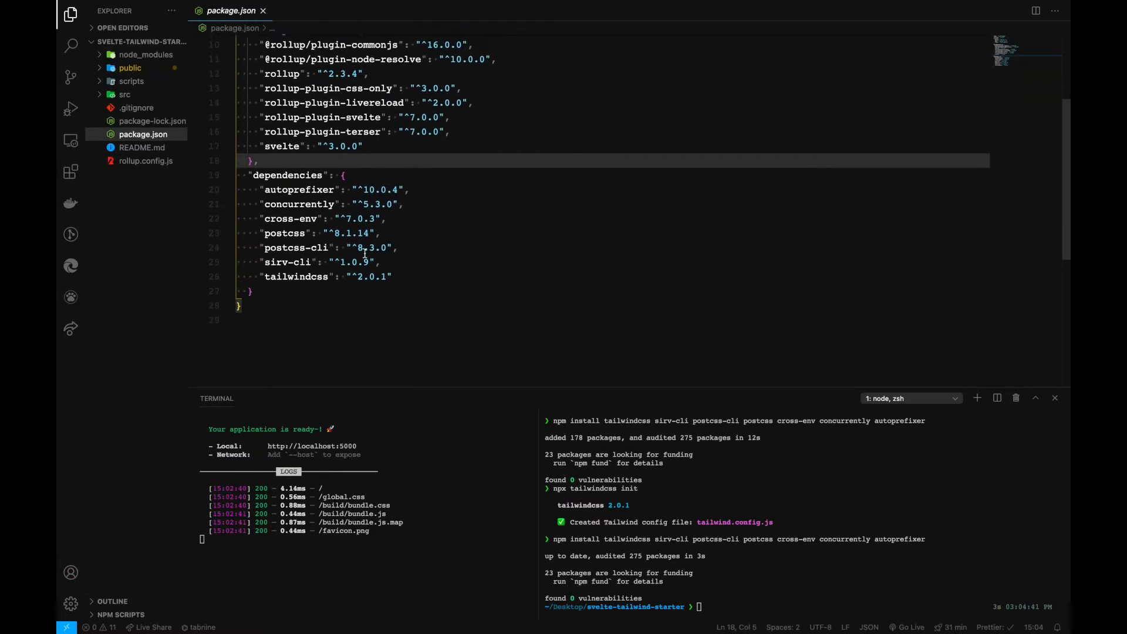
pyautogui.click(345, 175)
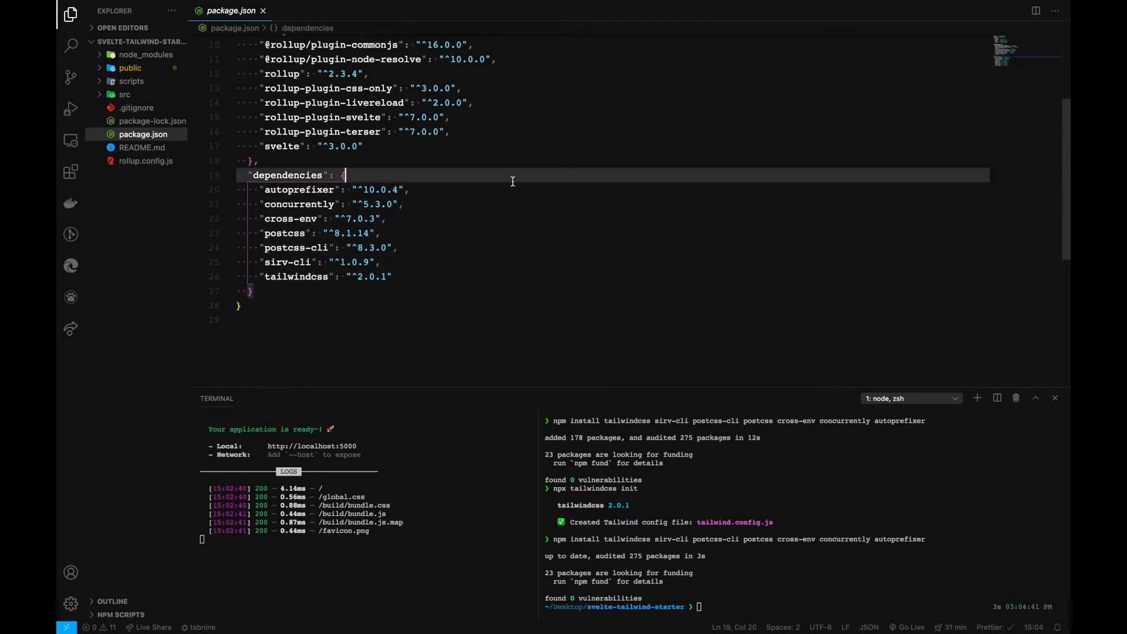
pyautogui.scroll(3)
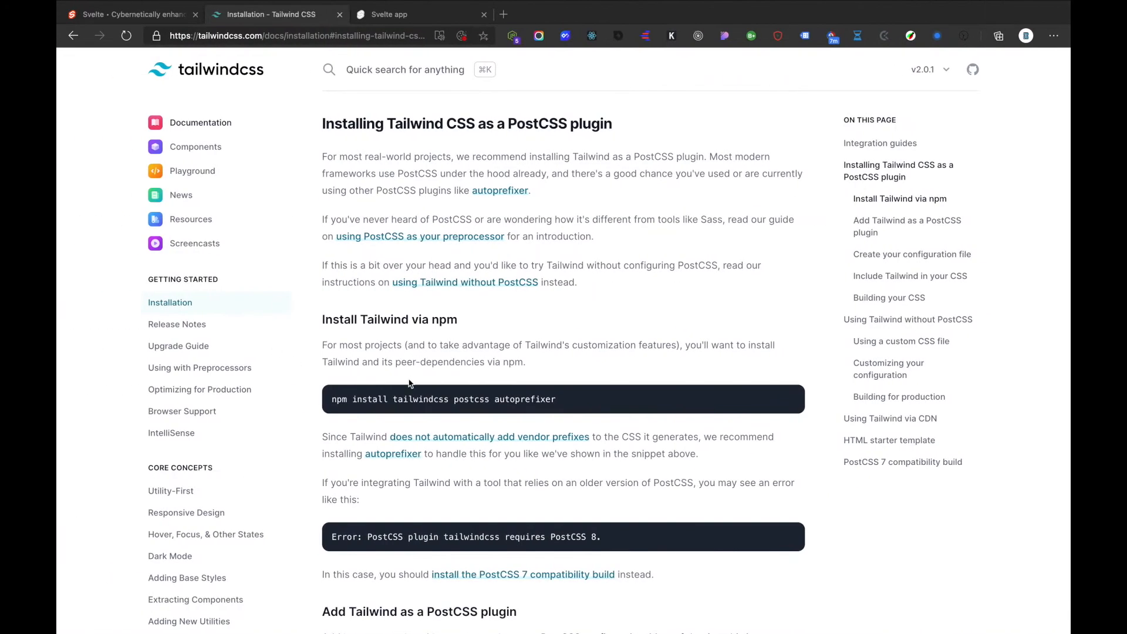
# Copy the postcss.config.js snippet registering tailwindcss and autoprefixer plugins
pyautogui.scroll(-3)
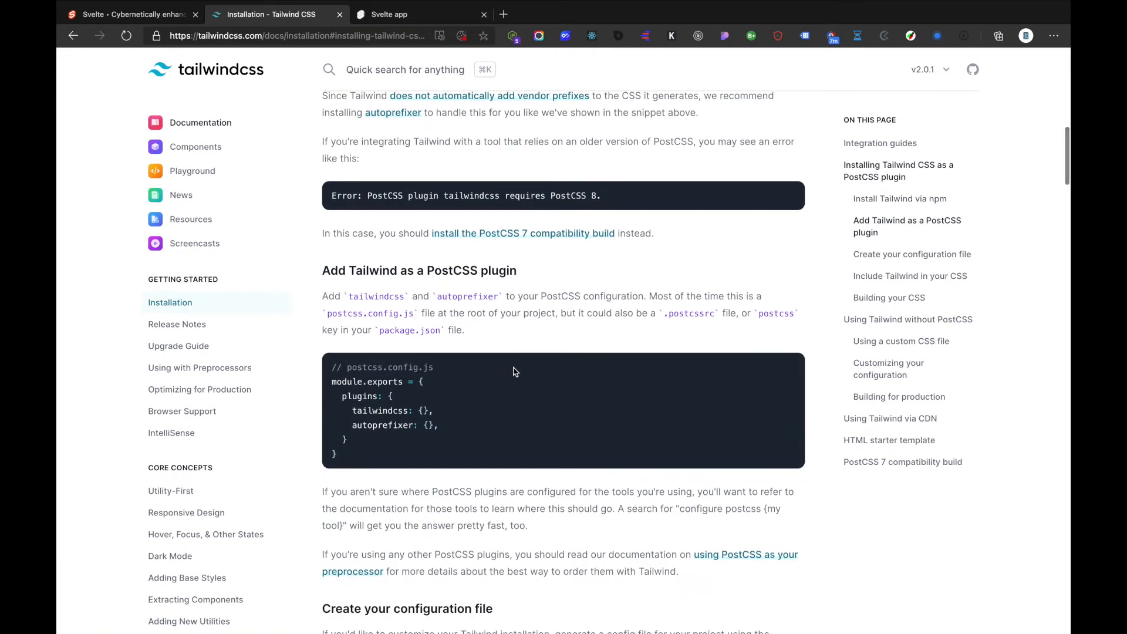
pyautogui.moveTo(508, 355)
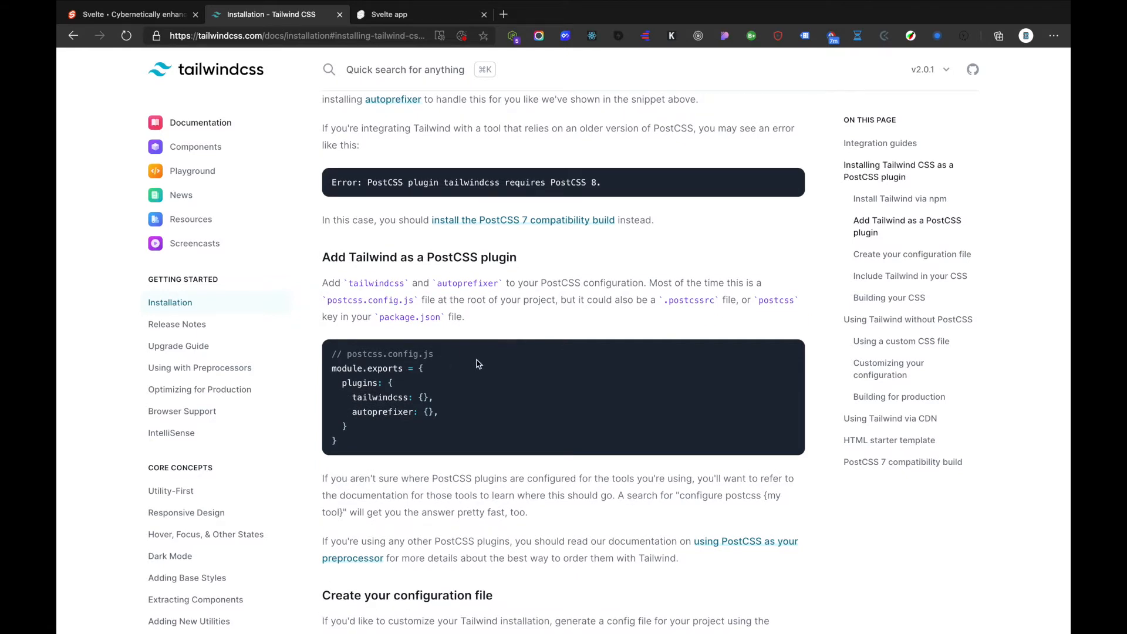
pyautogui.moveTo(331, 368); pyautogui.dragTo(335, 443)
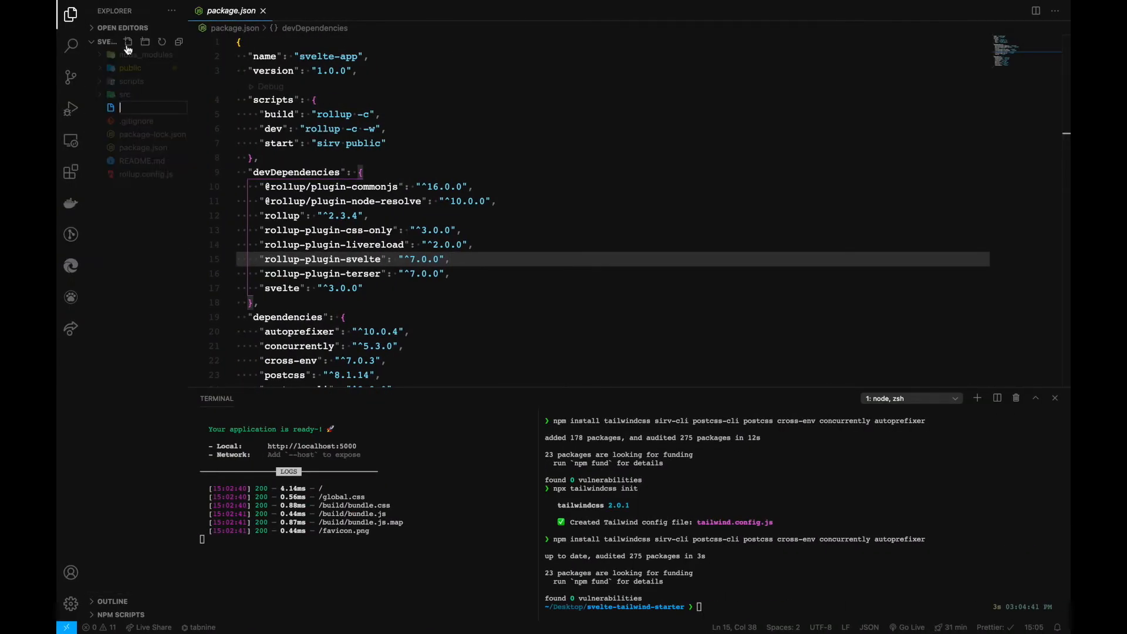
# Name the new file postcss.config.js with the pasted plugin config and save it
pyautogui.write('postcss.config.js')
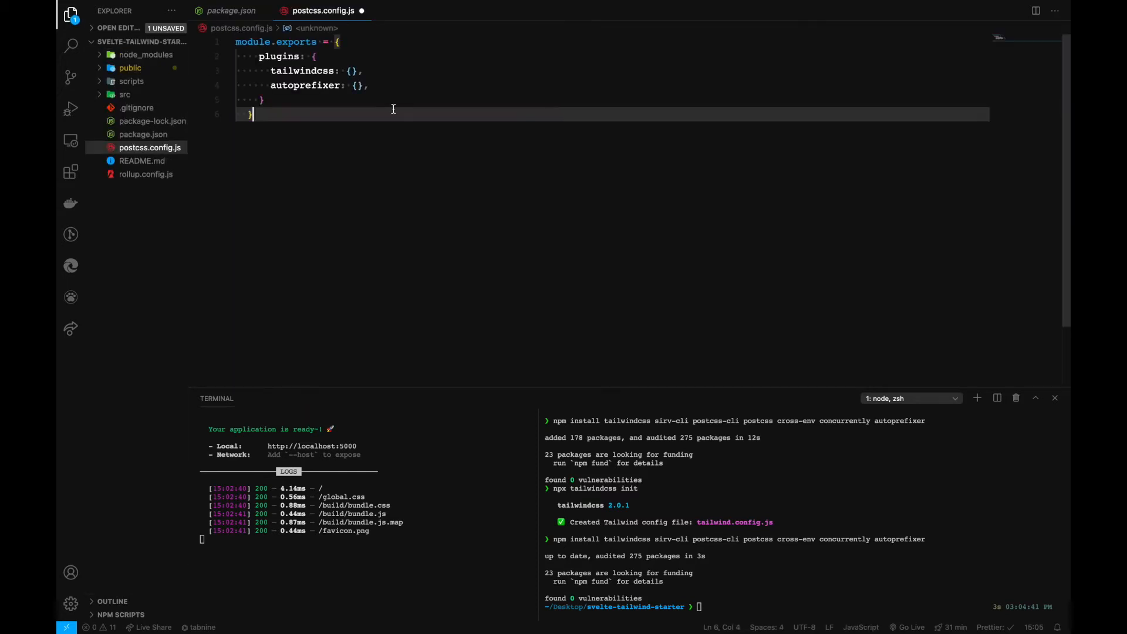
pyautogui.press('ctrl+s')
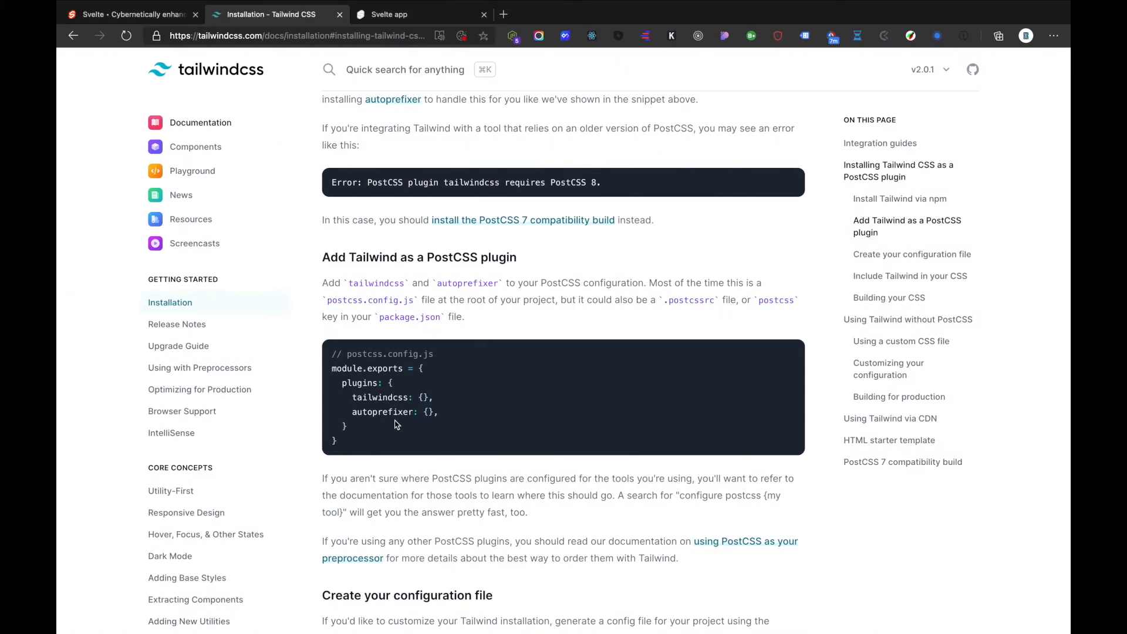
# Scroll to 'Create your configuration file' and select the tailwind.config.js file name
pyautogui.scroll(-3)
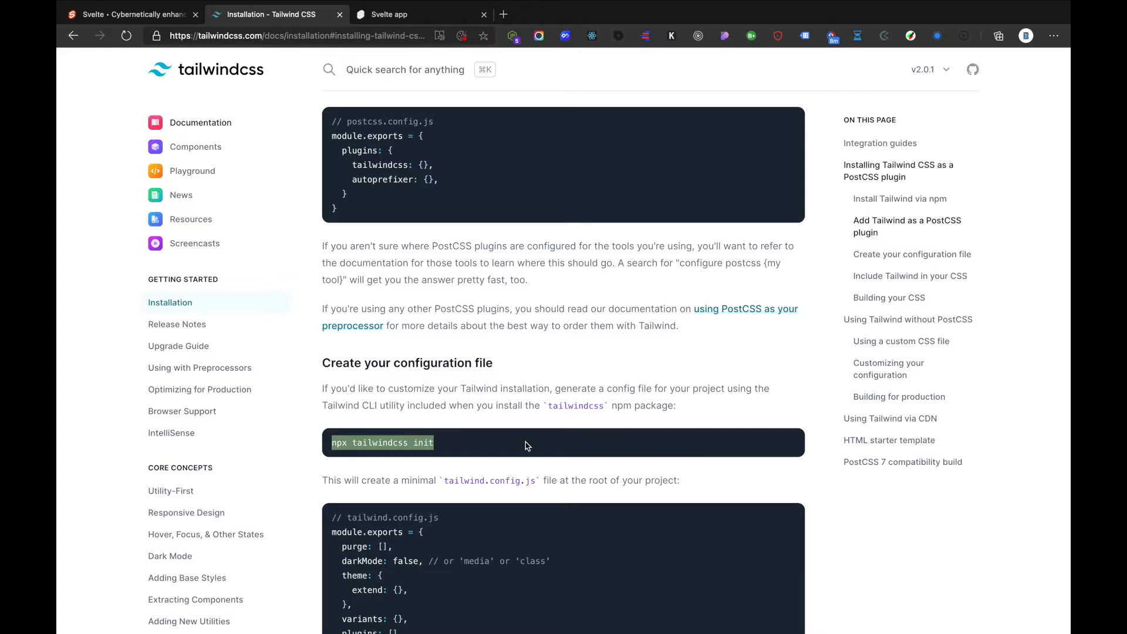
pyautogui.scroll(-3)
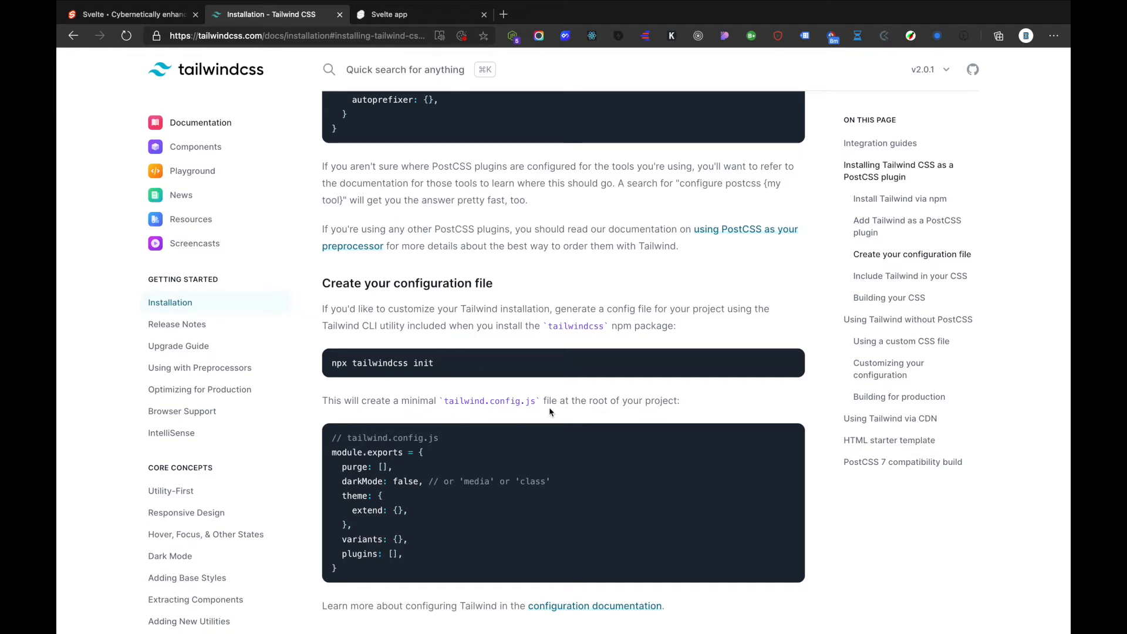
pyautogui.doubleClick(488, 400)
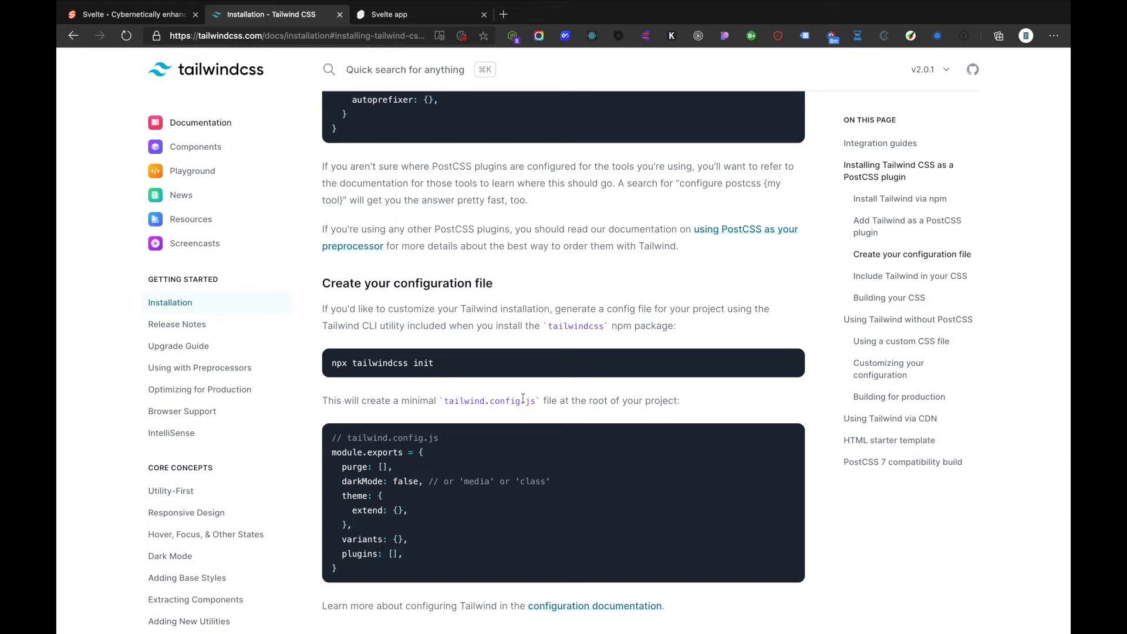
pyautogui.moveTo(689, 424)
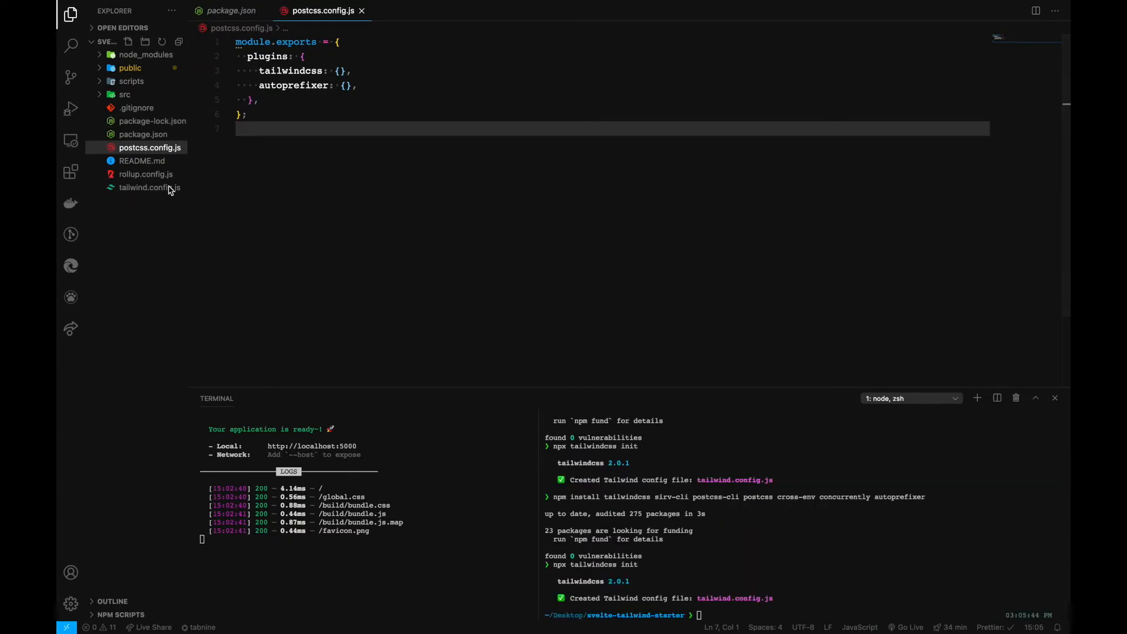
# View the generated tailwind.config.js in the editor
pyautogui.click(149, 187)
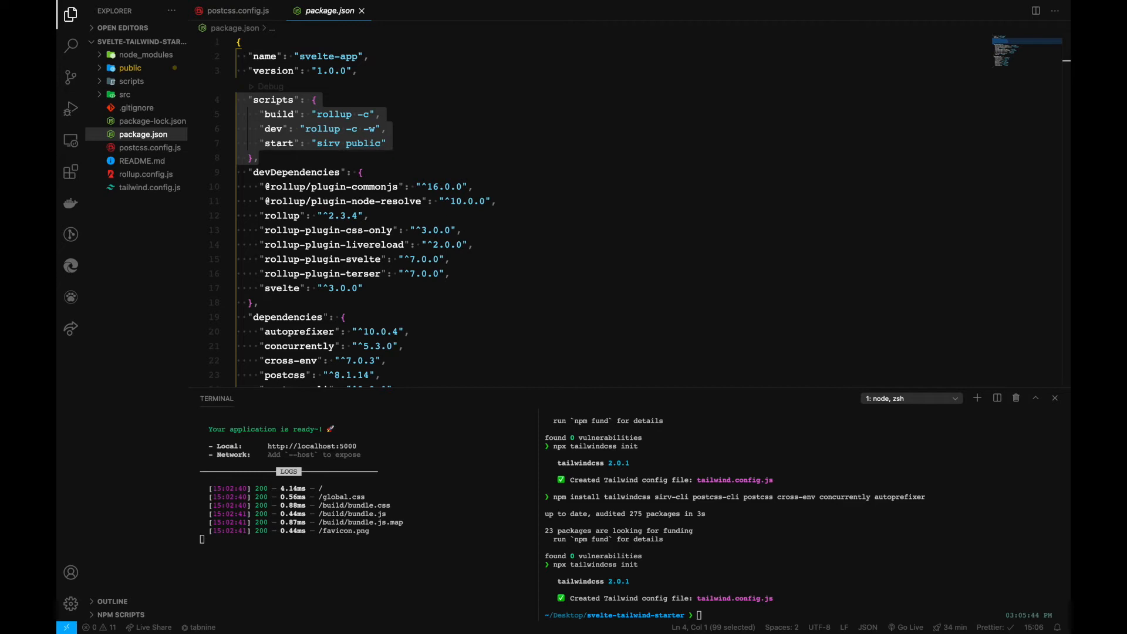
# Replace package.json scripts with watch:tailwind, build:tailwind, build, start, serve and dev, checking the postcss command
pyautogui.click(311, 171)
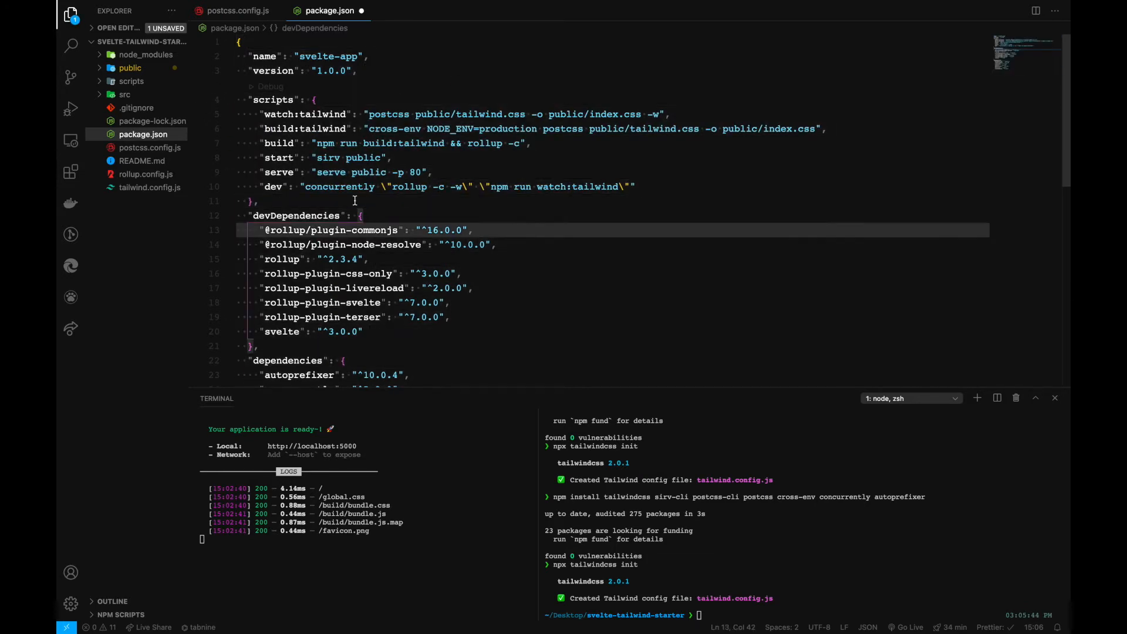
pyautogui.scroll(-3)
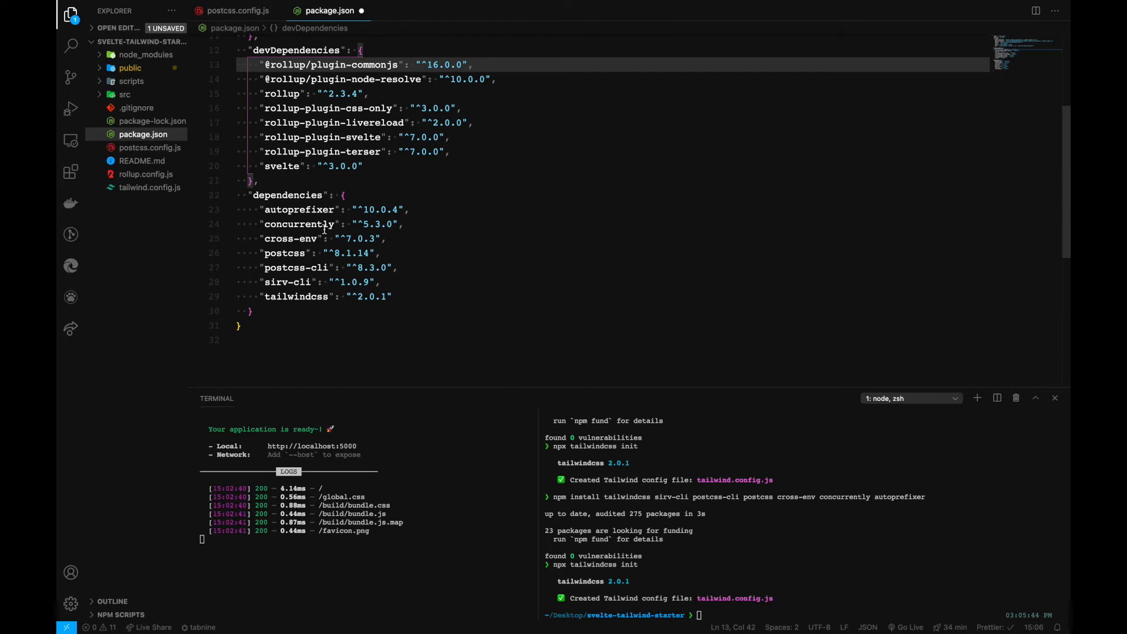
pyautogui.scroll(3)
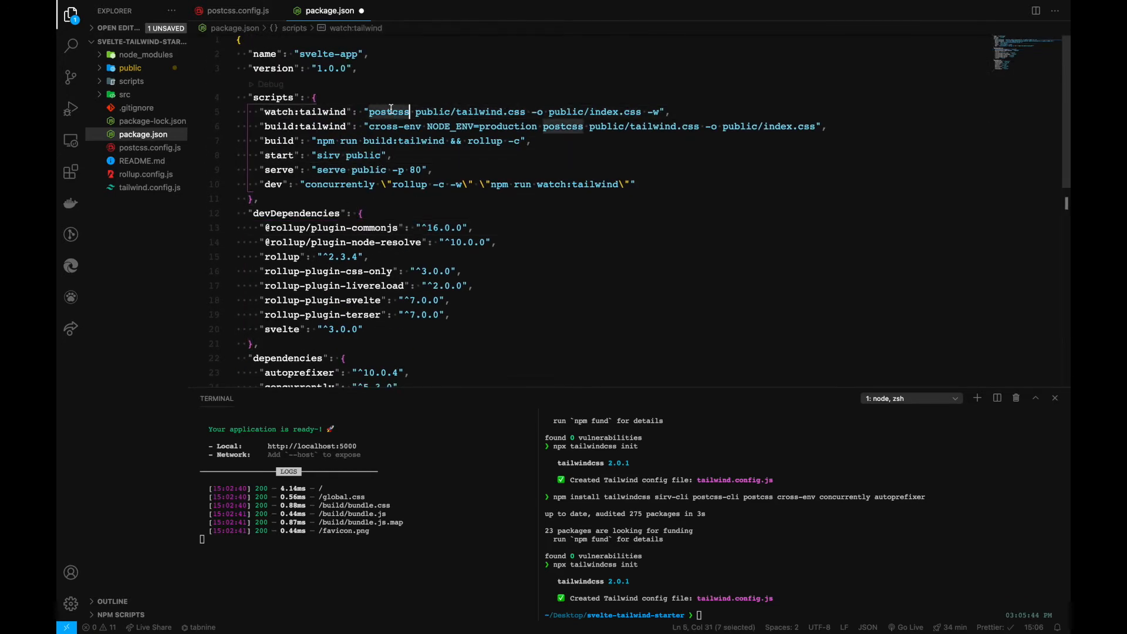
pyautogui.click(470, 227)
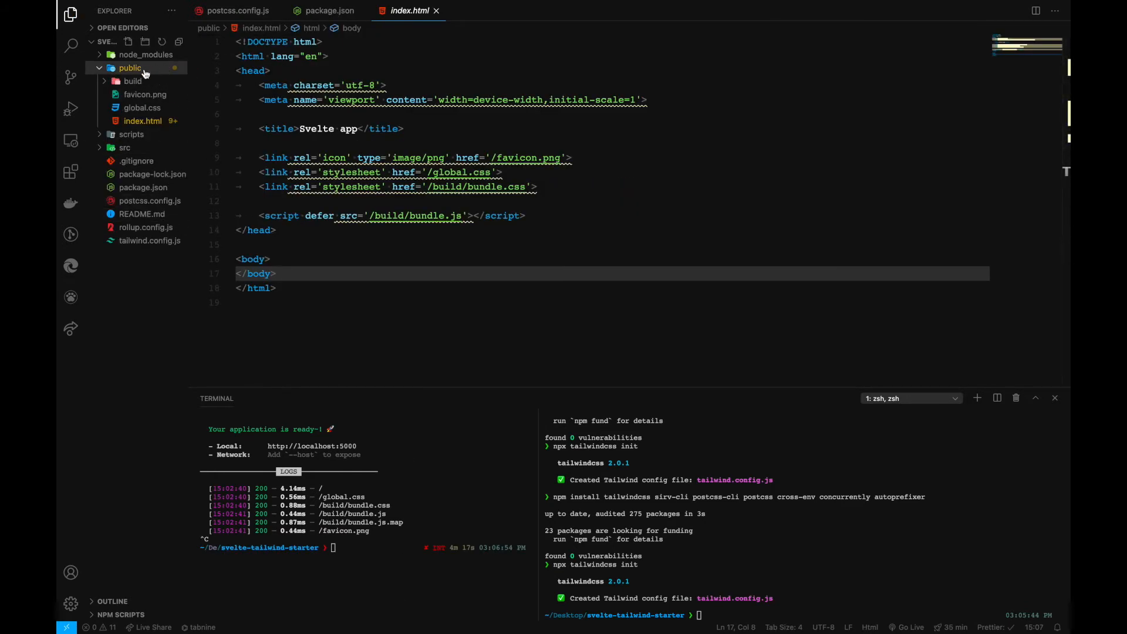
# Start a new file named tailwind.css inside the public folder
pyautogui.rightClick(130, 68)
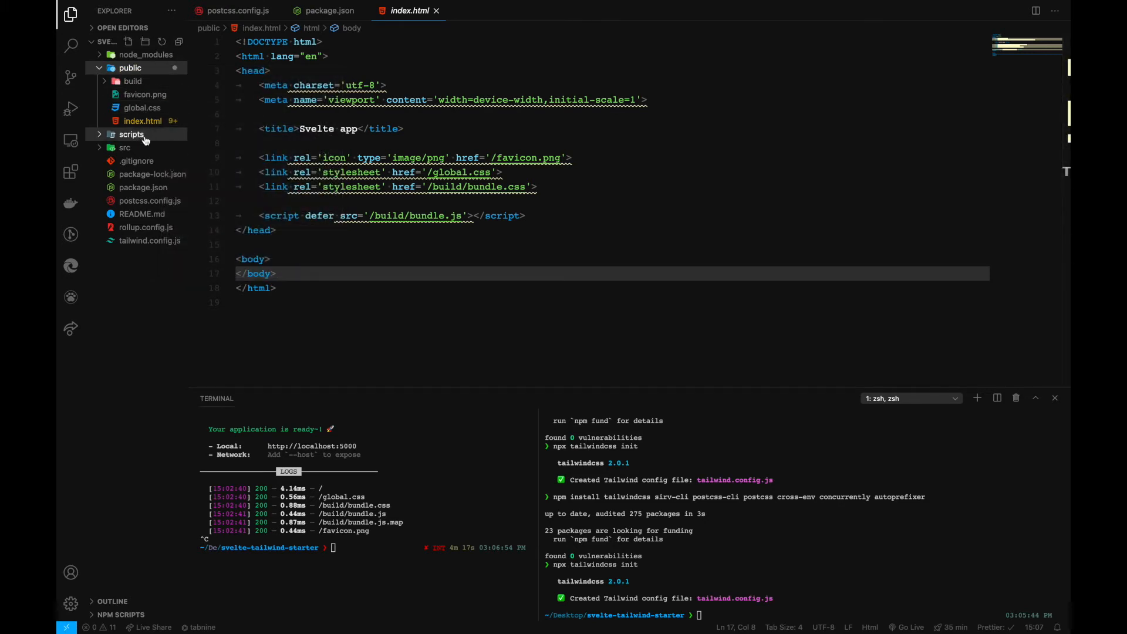
pyautogui.click(132, 81)
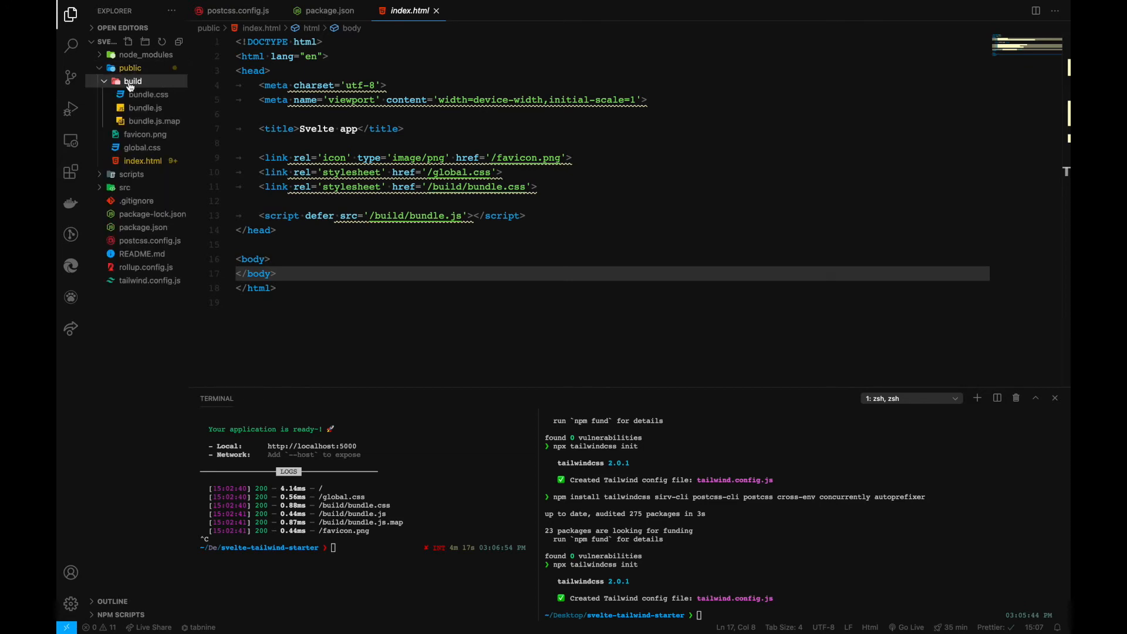
pyautogui.click(133, 81)
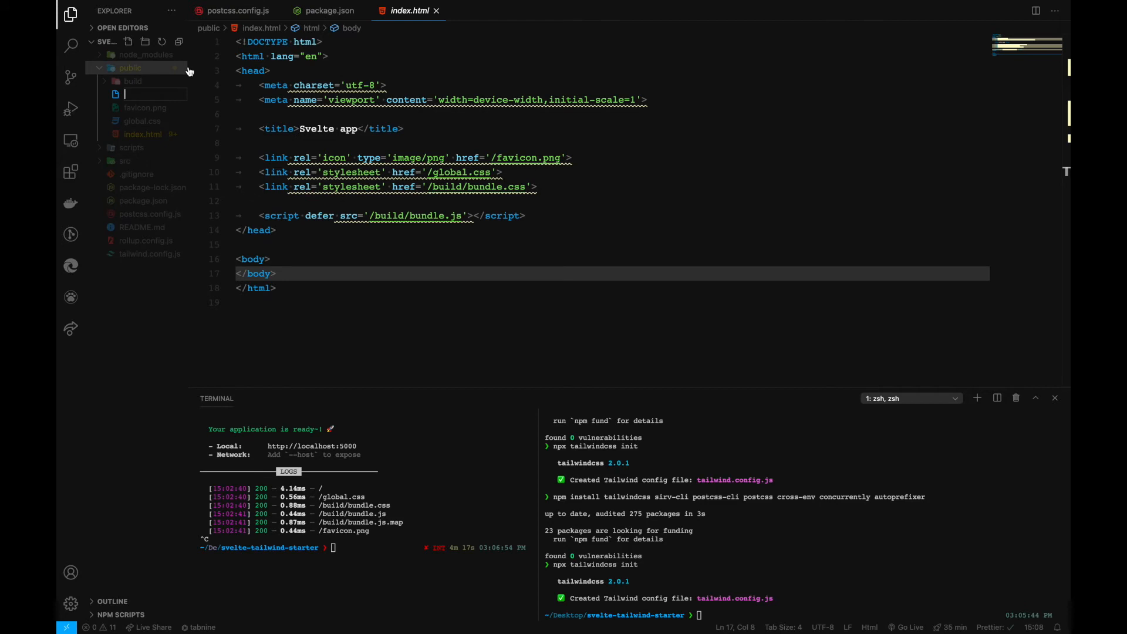
pyautogui.write('tailwindcss.com/docs/installation#installing-tailwind-cs...')
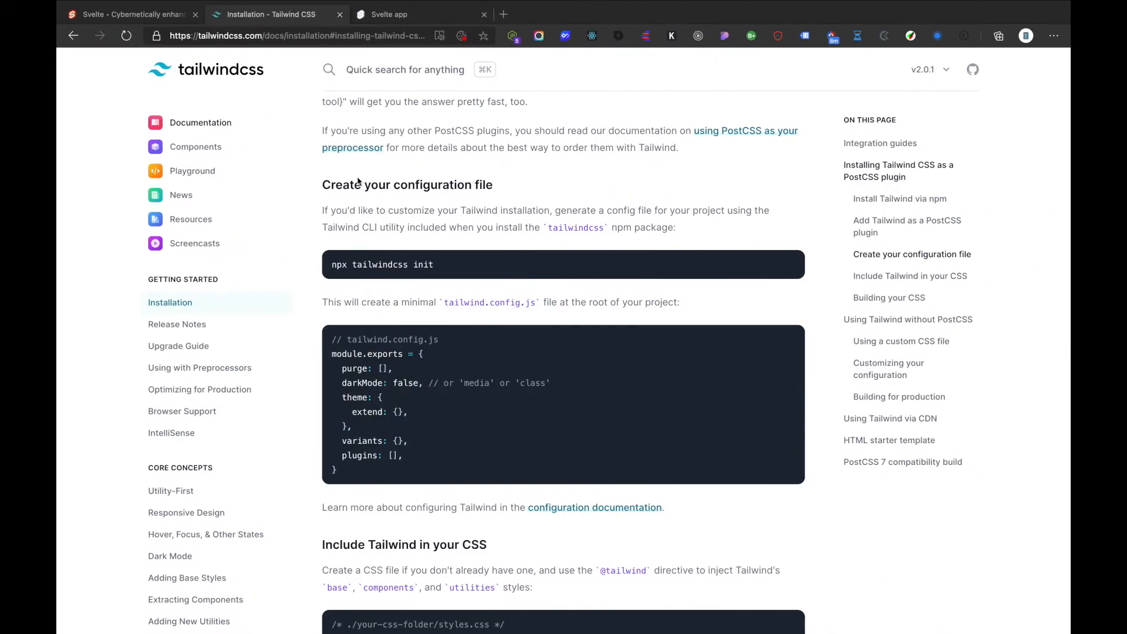
pyautogui.scroll(-3)
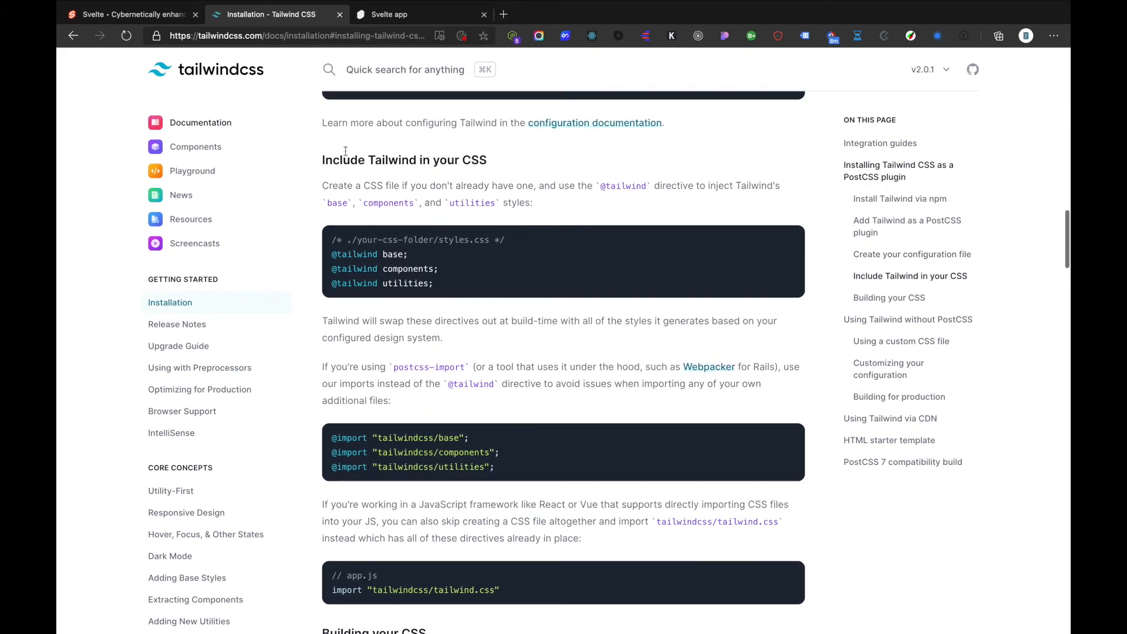
pyautogui.moveTo(331, 254); pyautogui.dragTo(433, 283)
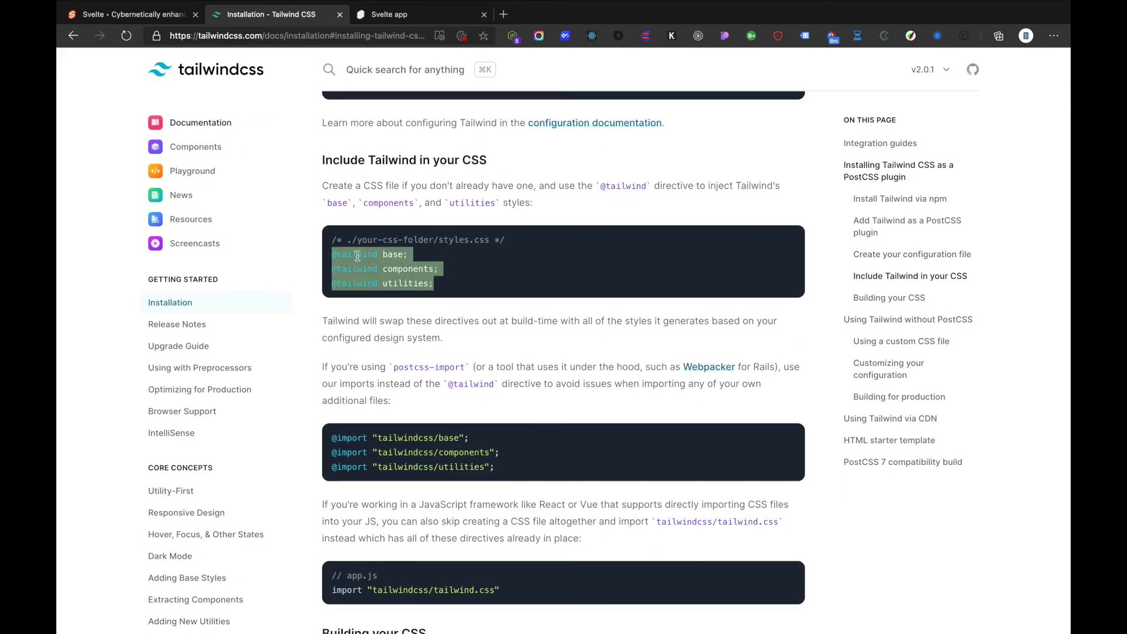
pyautogui.click(467, 280)
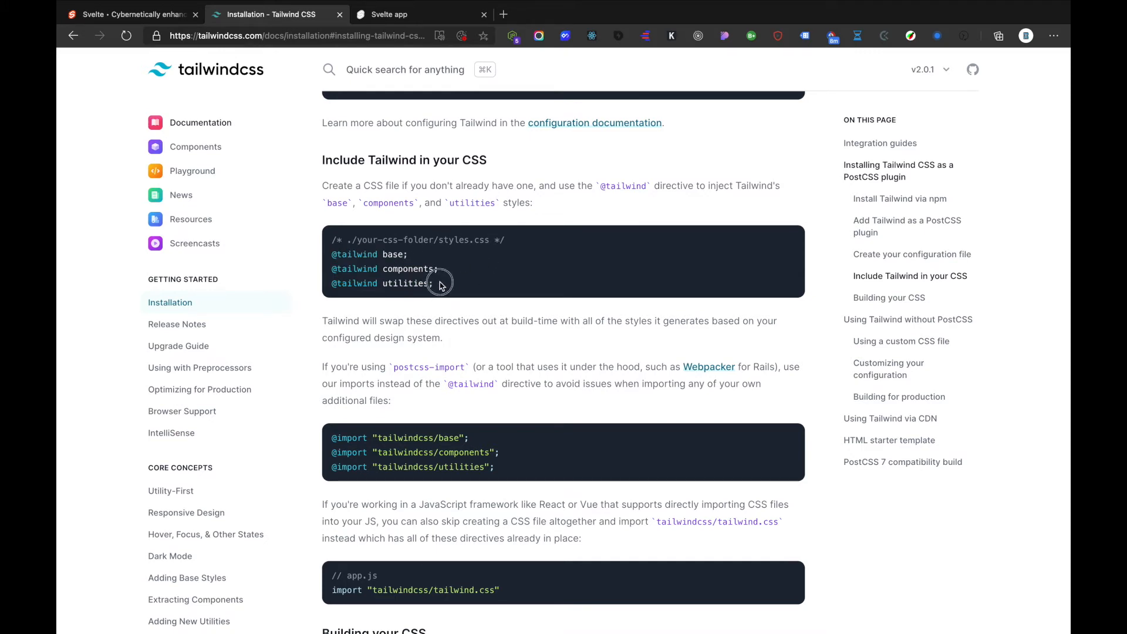
pyautogui.moveTo(522, 257)
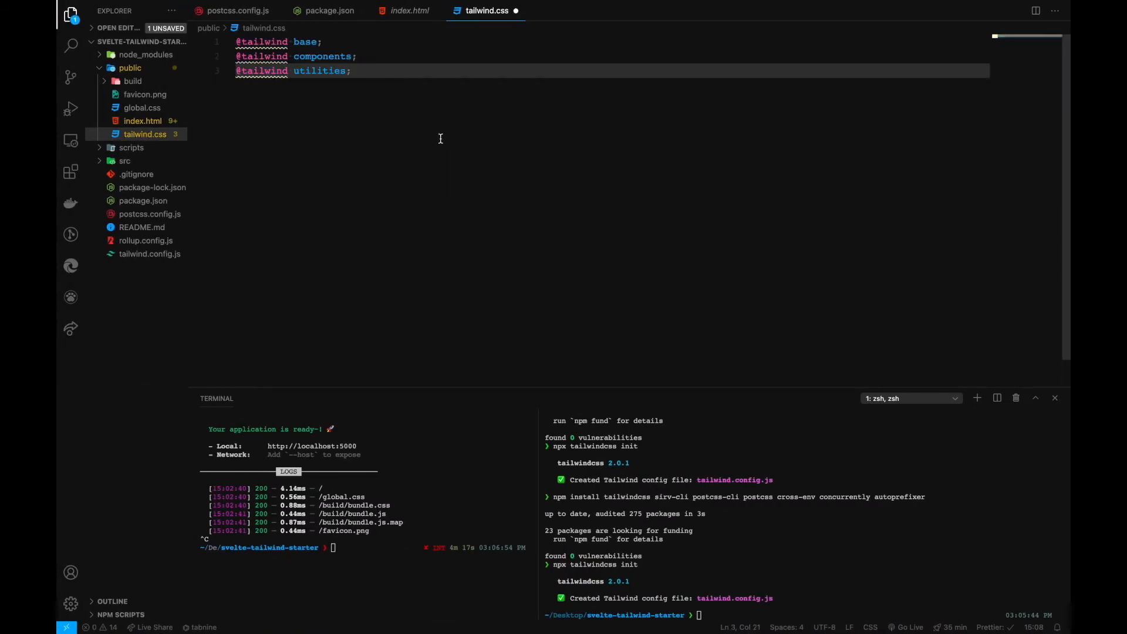
# Add <link rel="stylesheet" href="/index.css"> to index.html via the Emmet link abbreviation
pyautogui.click(410, 11)
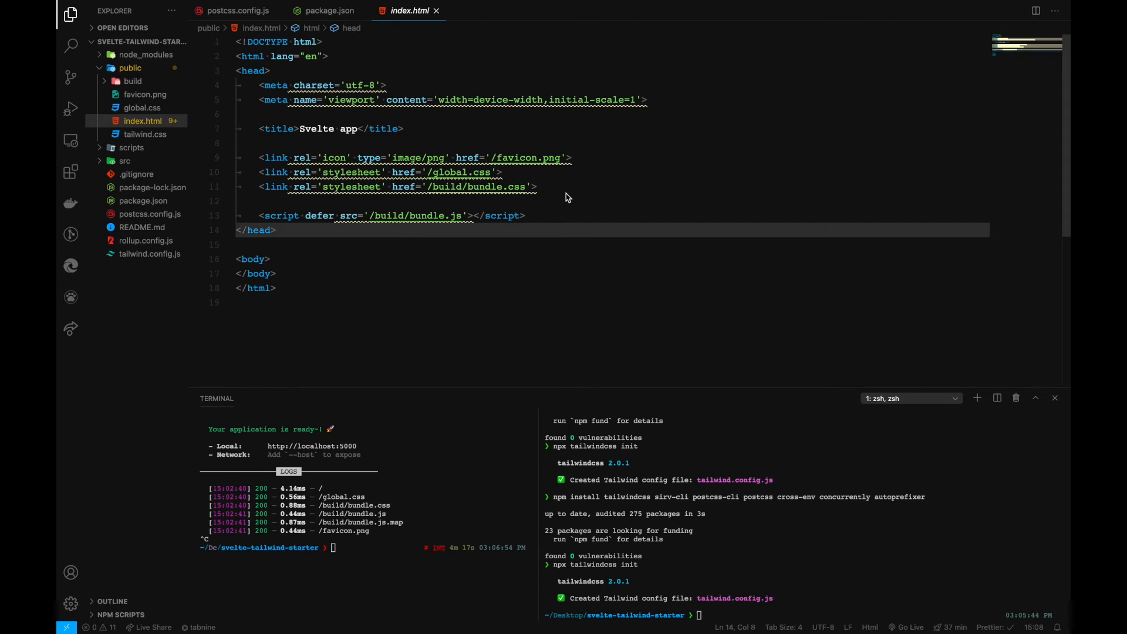
pyautogui.press('Enter')
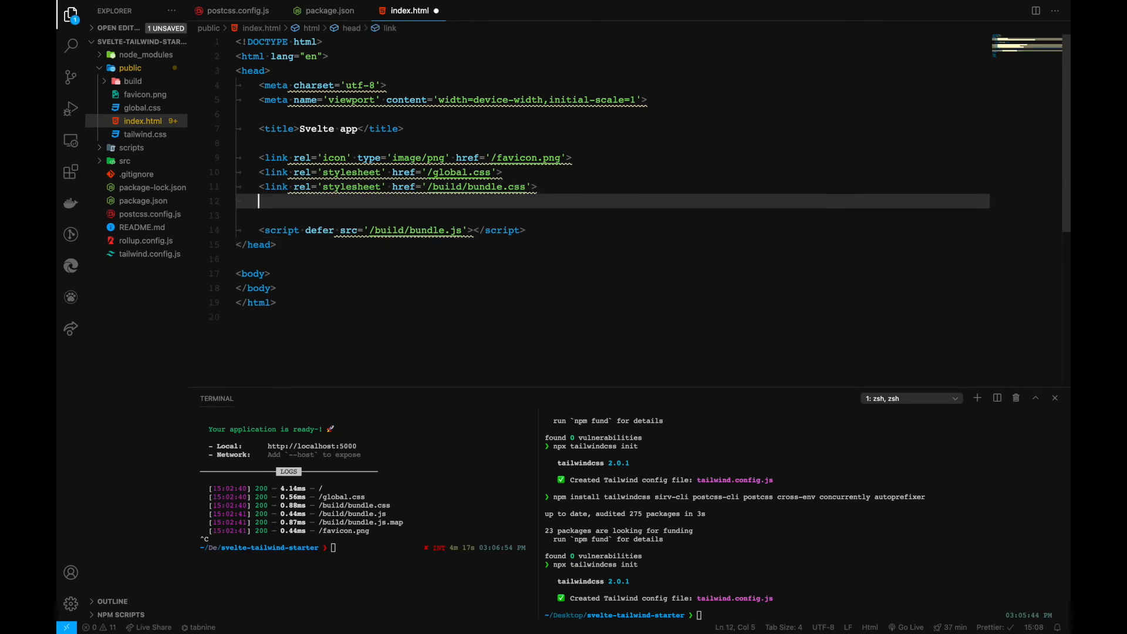
pyautogui.write('link')
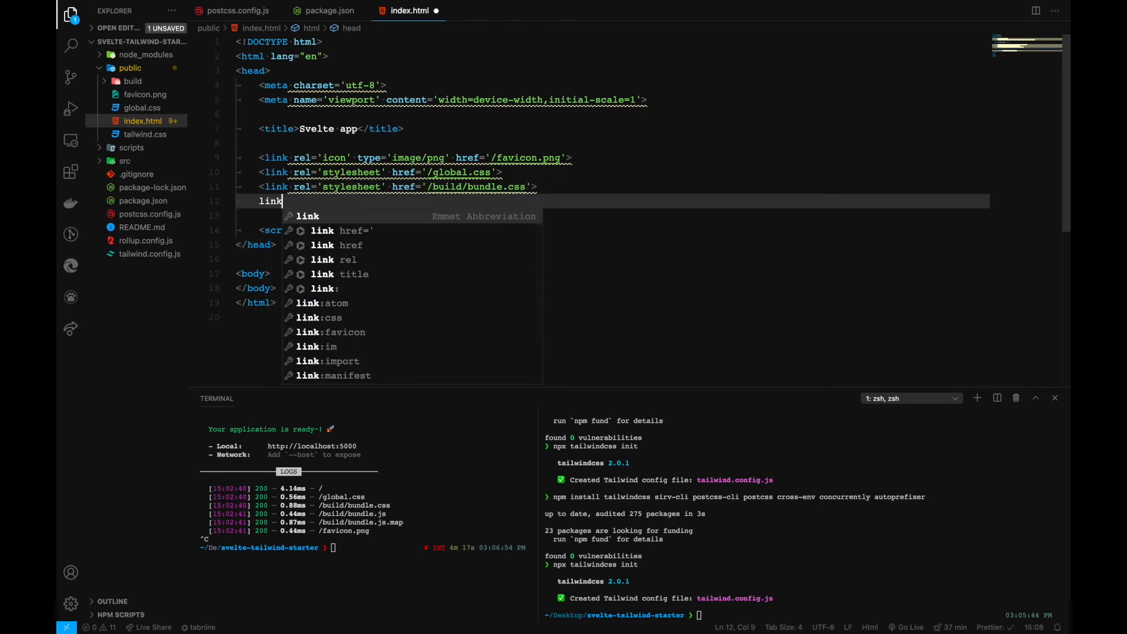
pyautogui.press('Tab')
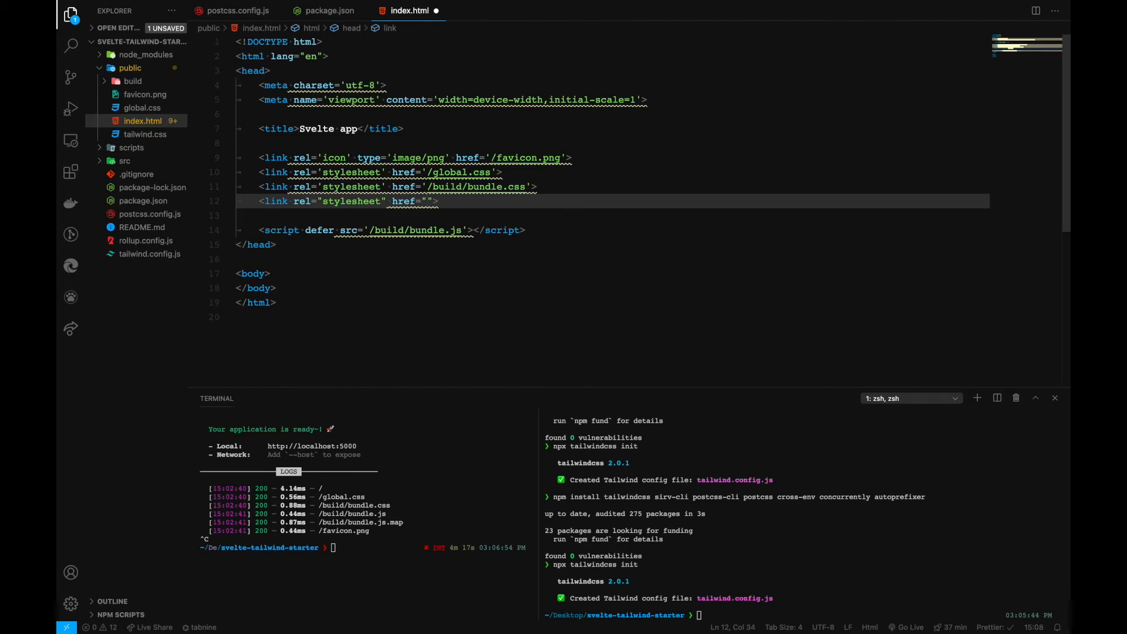
pyautogui.write('in')
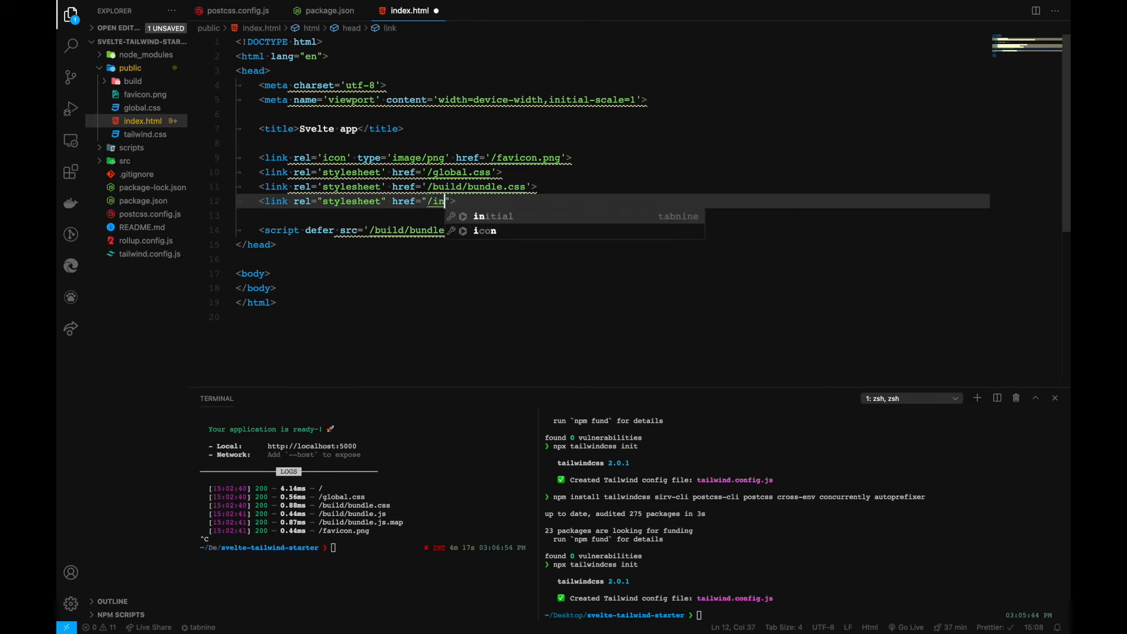
pyautogui.write('dex.css')
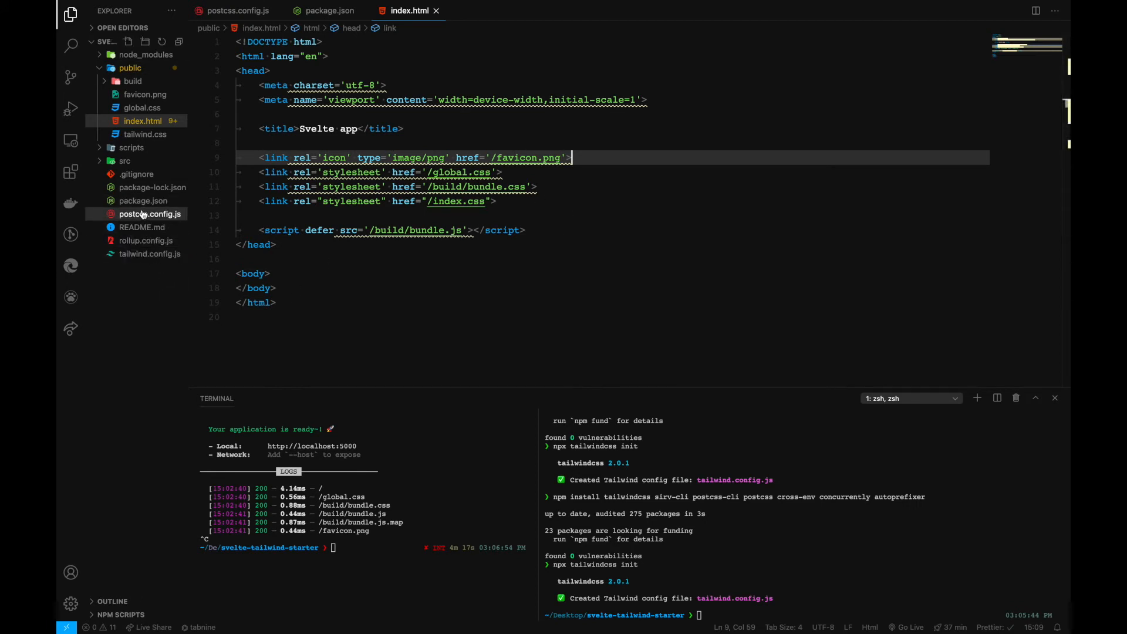
pyautogui.click(142, 201)
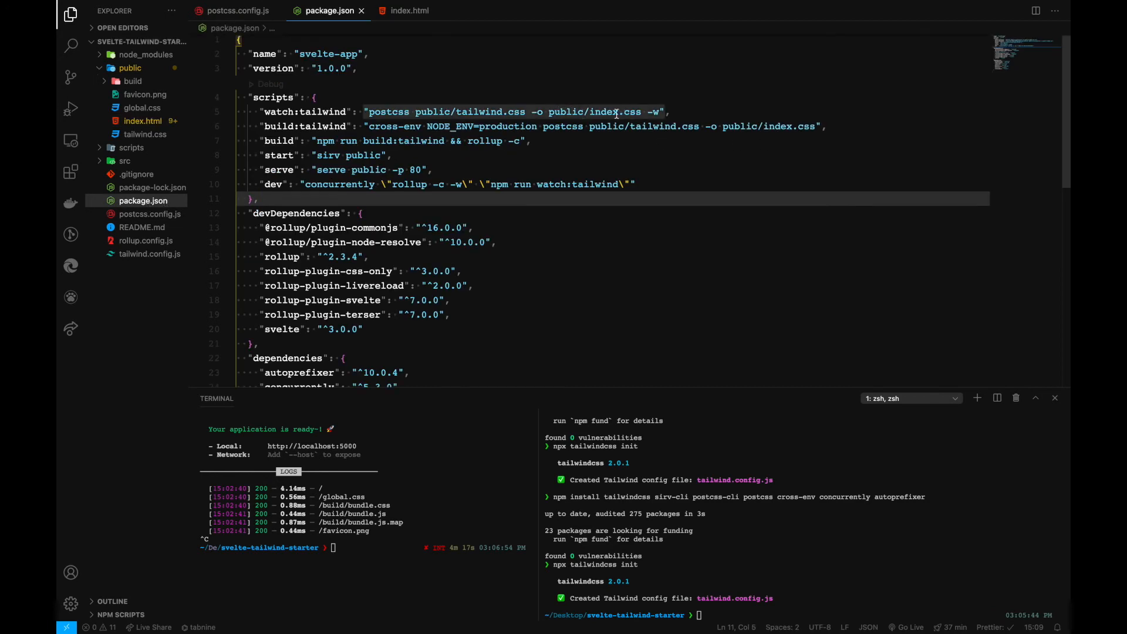
pyautogui.moveTo(369, 111); pyautogui.dragTo(658, 111)
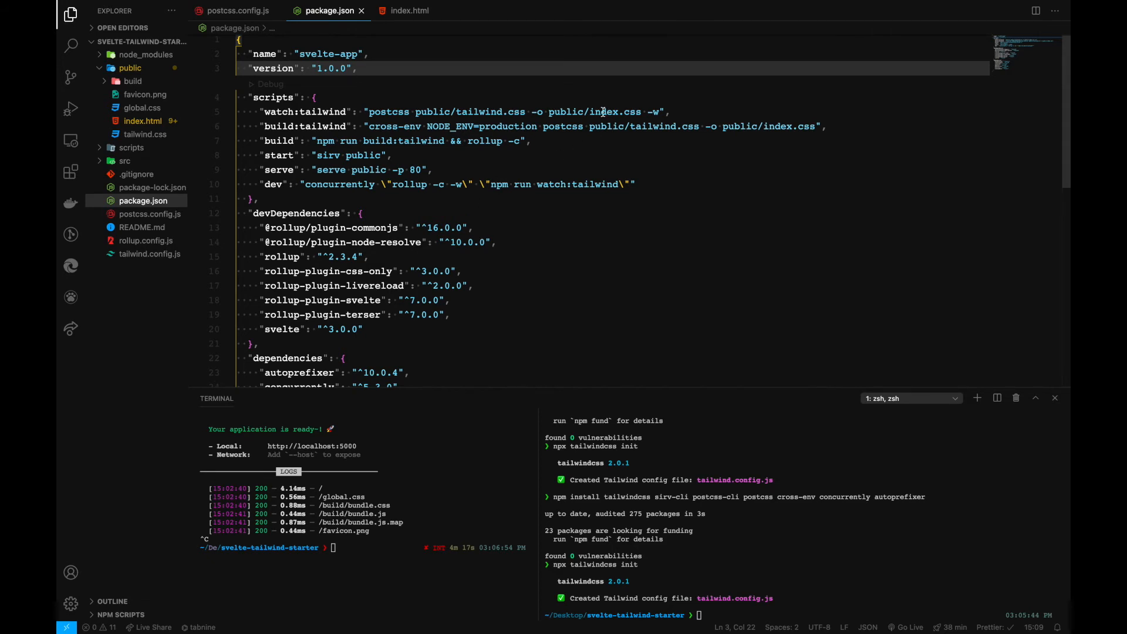
pyautogui.doubleClick(602, 112)
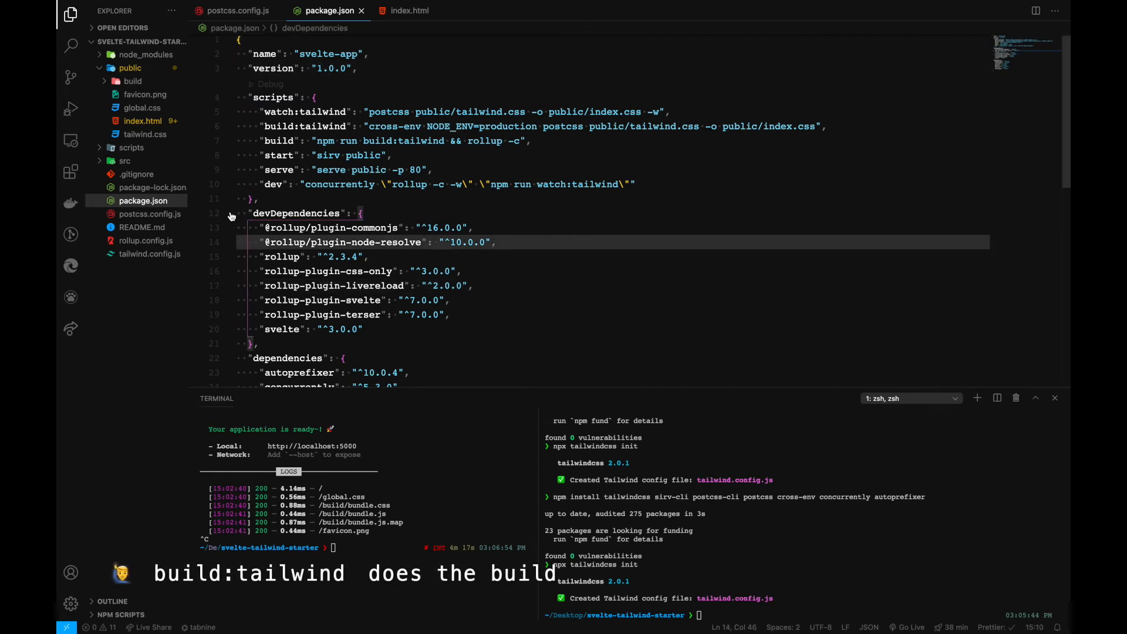
pyautogui.click(149, 254)
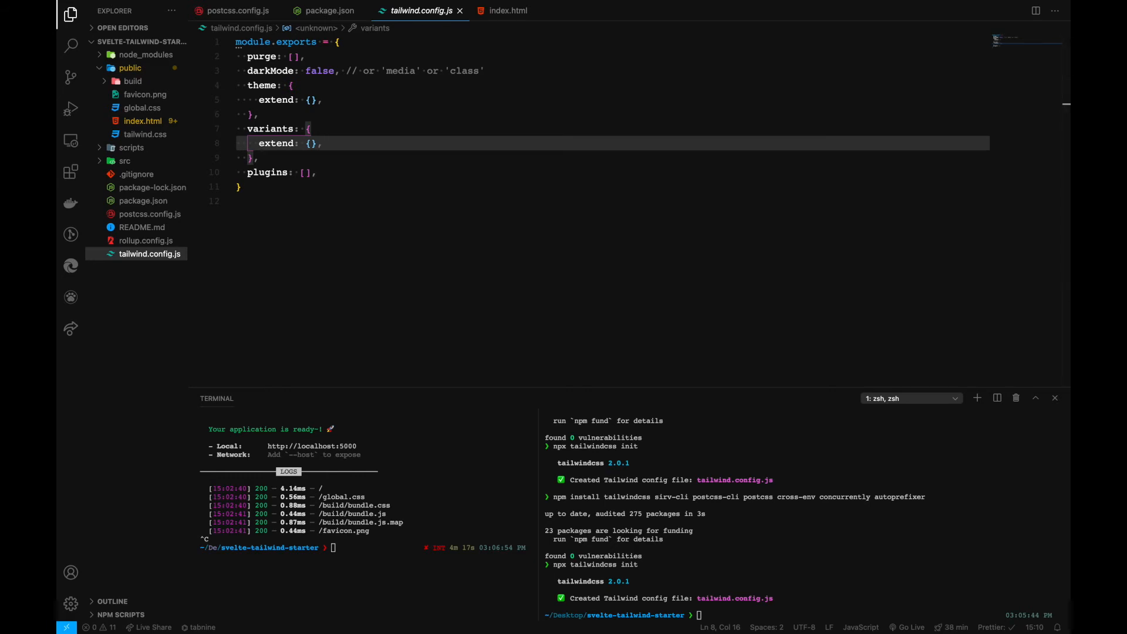
# Set purge in tailwind.config.js to ["./src/**/*.html", "./src/**/*.js"]
pyautogui.click(304, 56)
pyautogui.write('"./src/**/*.html", "./src/**/*.js"')
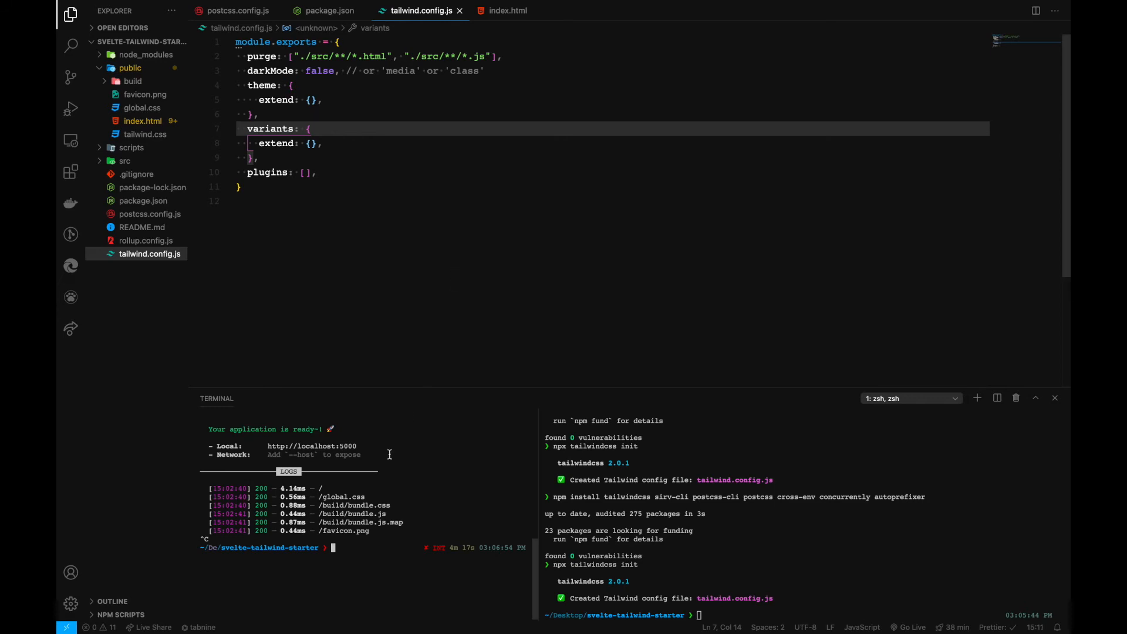
pyautogui.moveTo(361, 600)
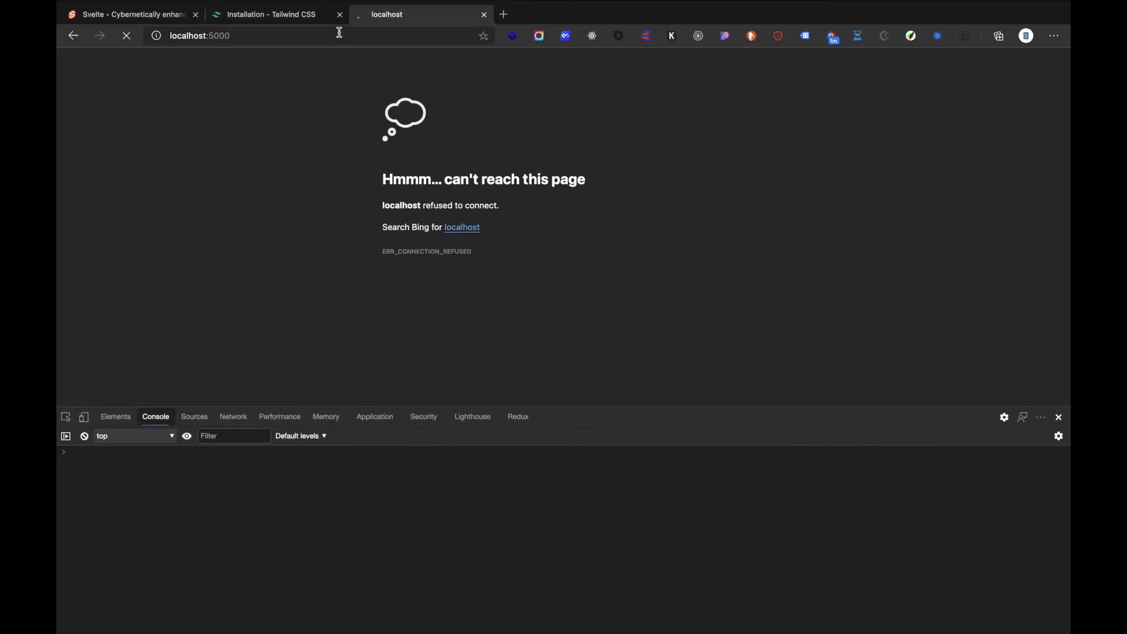
# Reload the localhost:5000 app page in Edge
pyautogui.click(126, 35)
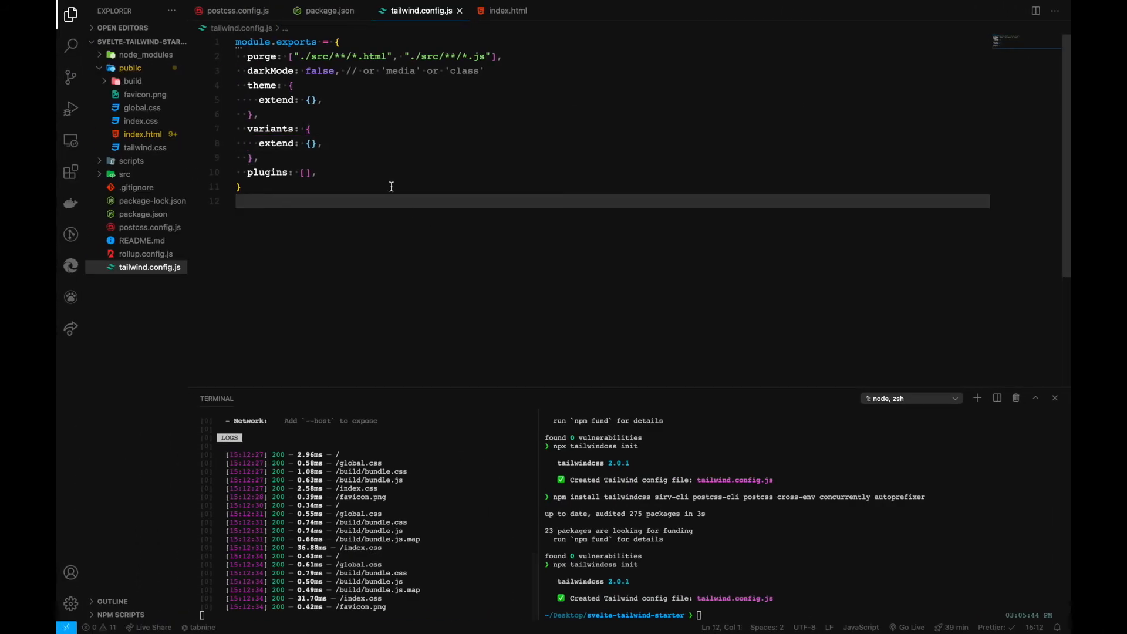
# Review index.html's stylesheet links, then close index.html and tailwind.config.js
pyautogui.click(508, 10)
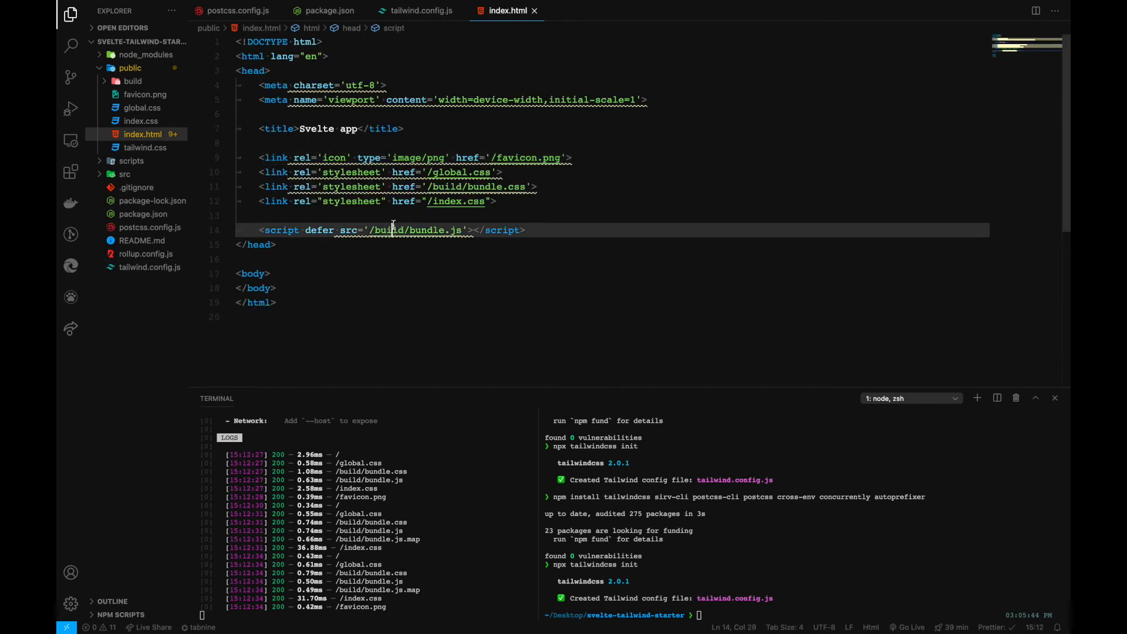
pyautogui.click(420, 11)
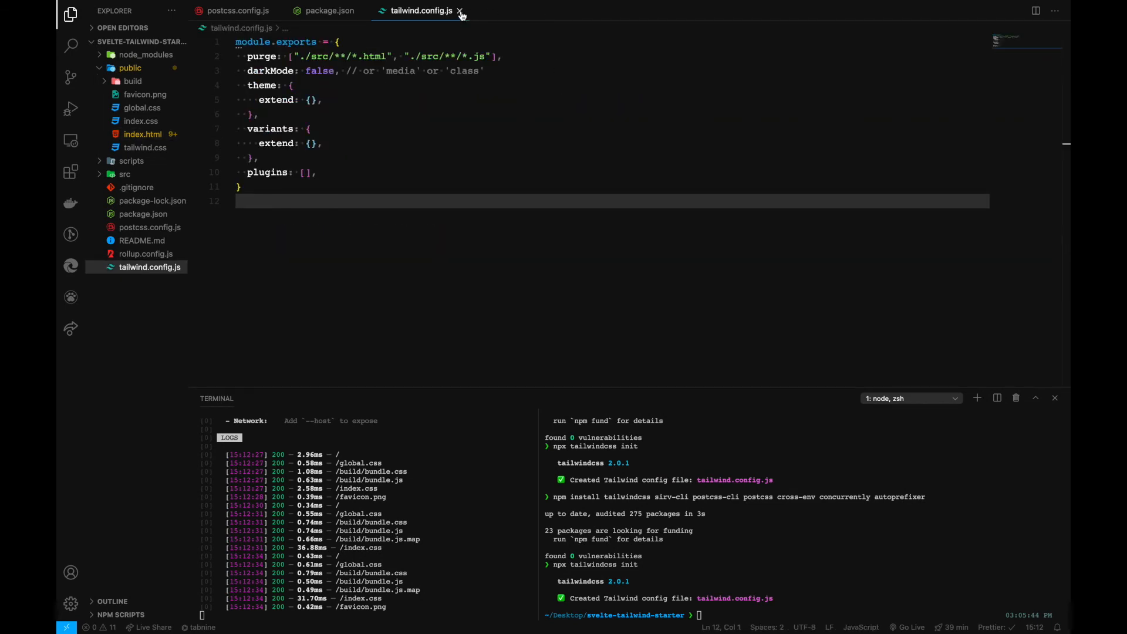
pyautogui.click(328, 11)
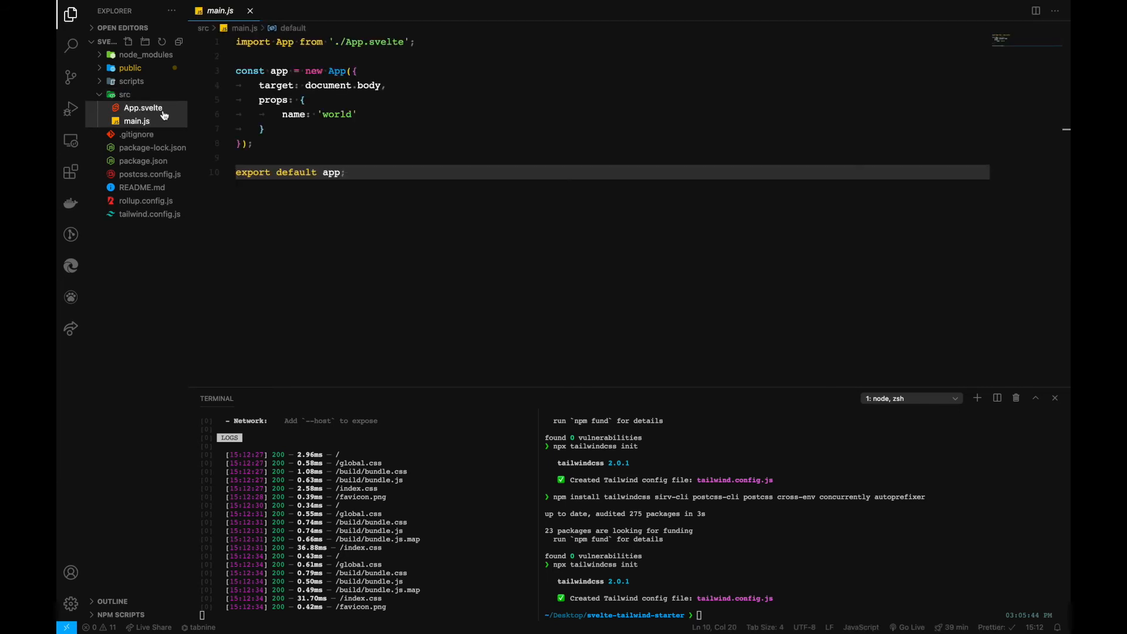
# In App.svelte add <h3 class="bg-blue-100">Svelte and Tailwind Starter Template</h3> and save
pyautogui.click(142, 107)
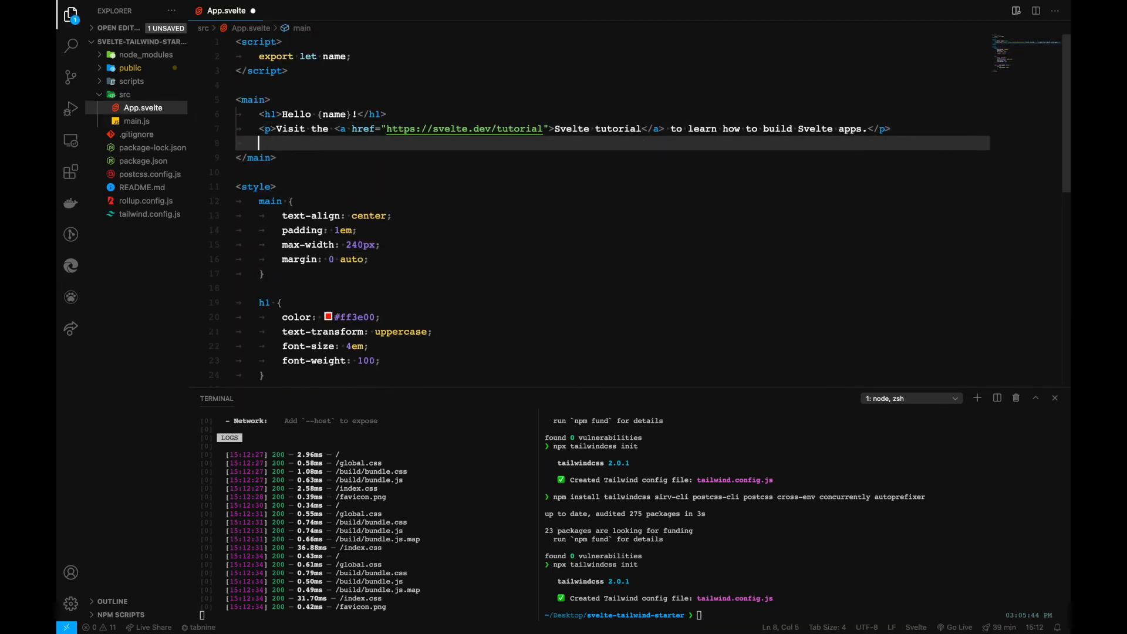
pyautogui.press('cmd+s')
pyautogui.write('<h3></h3>')
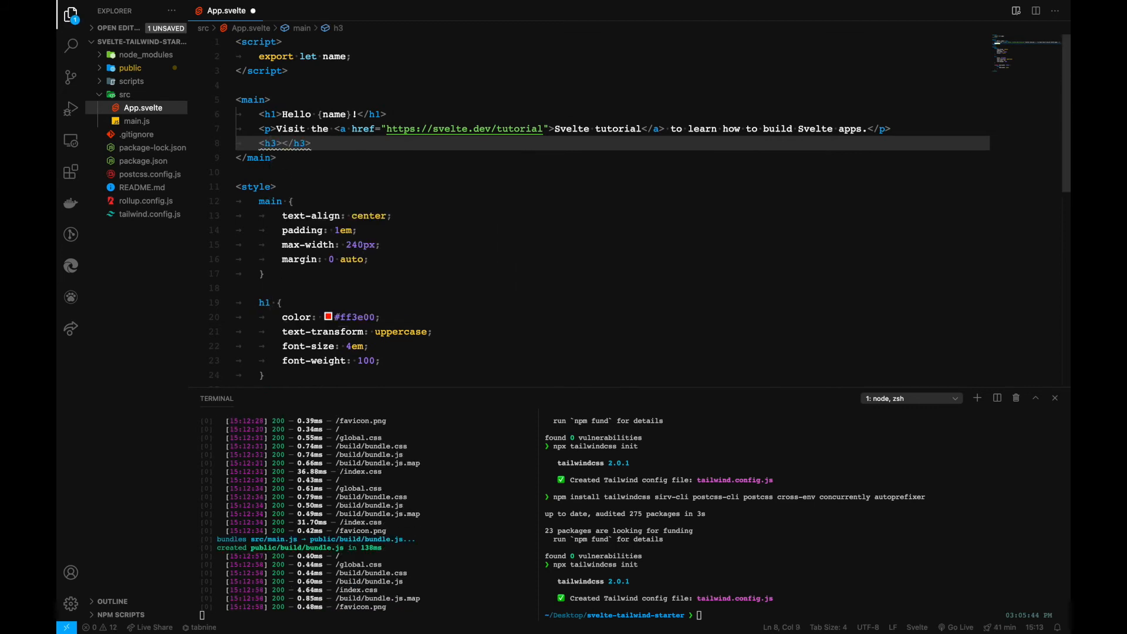
pyautogui.write('class="')
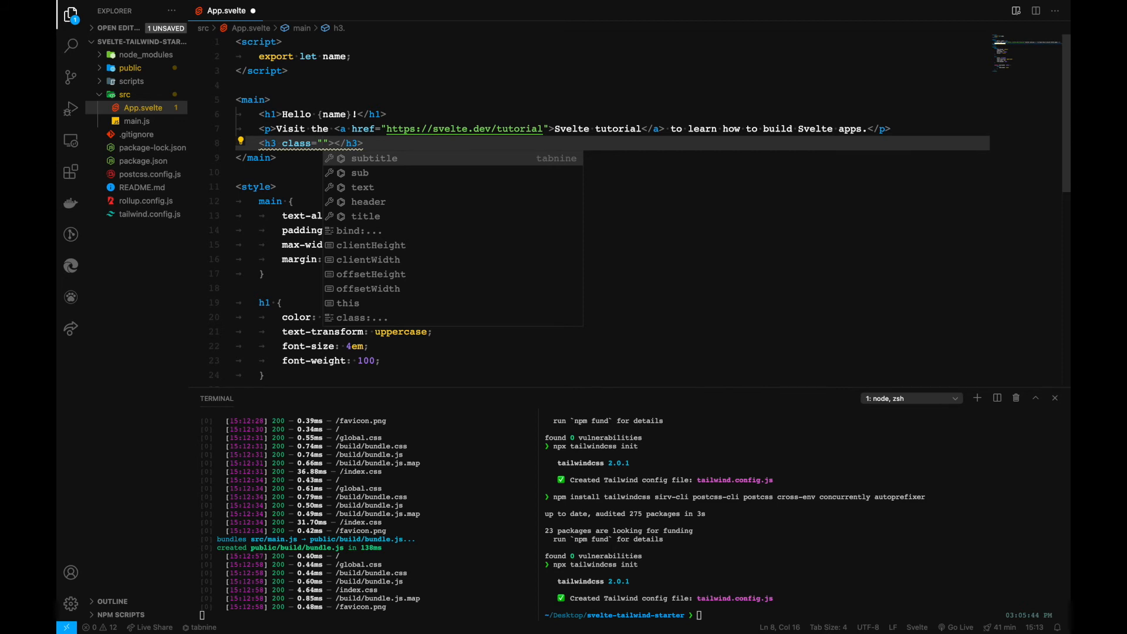
pyautogui.write('bg-')
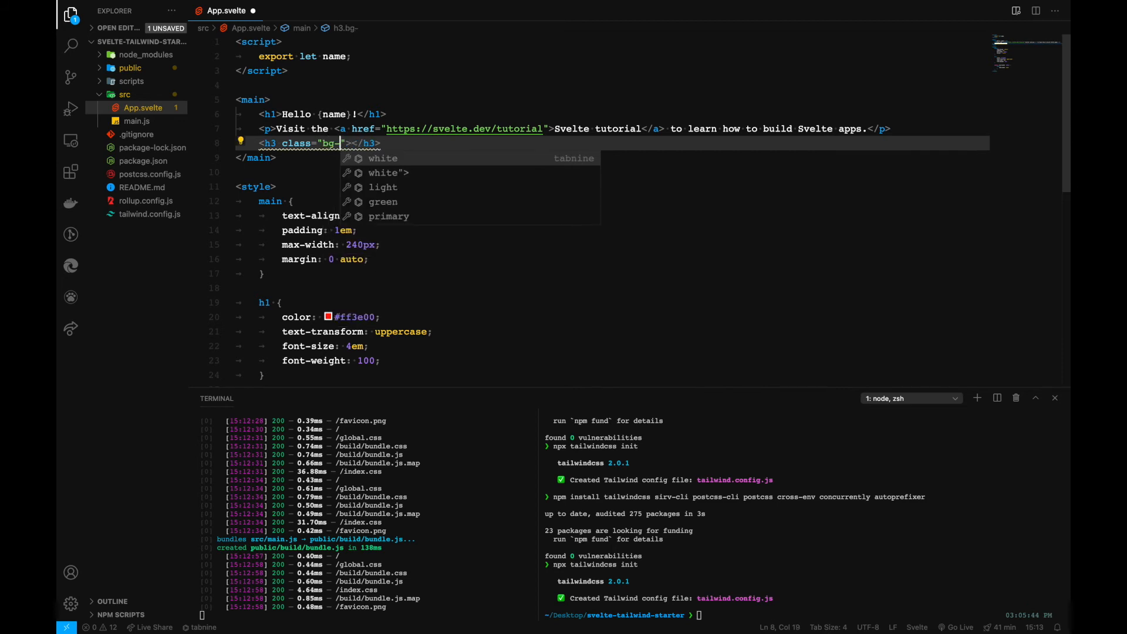
pyautogui.write('blue-')
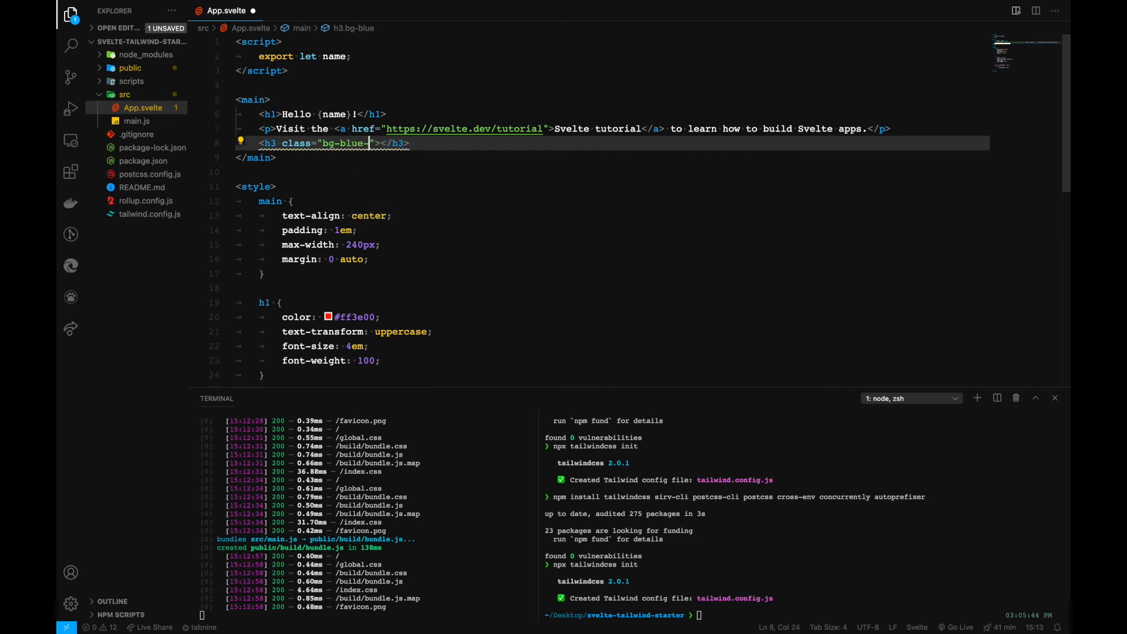
pyautogui.write('100')
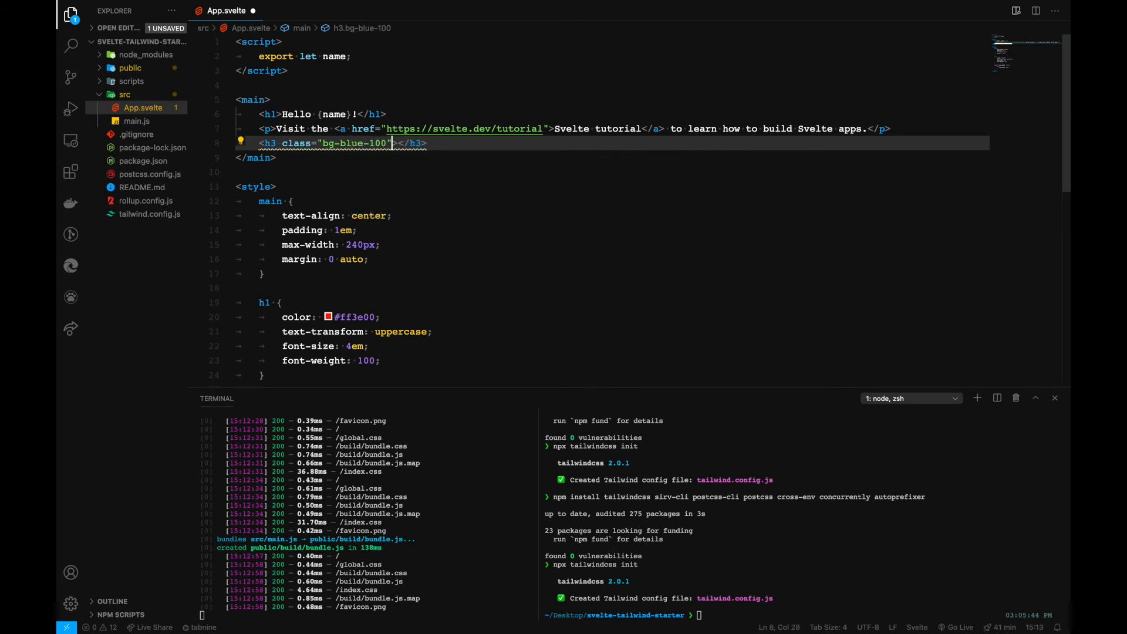
pyautogui.write('s')
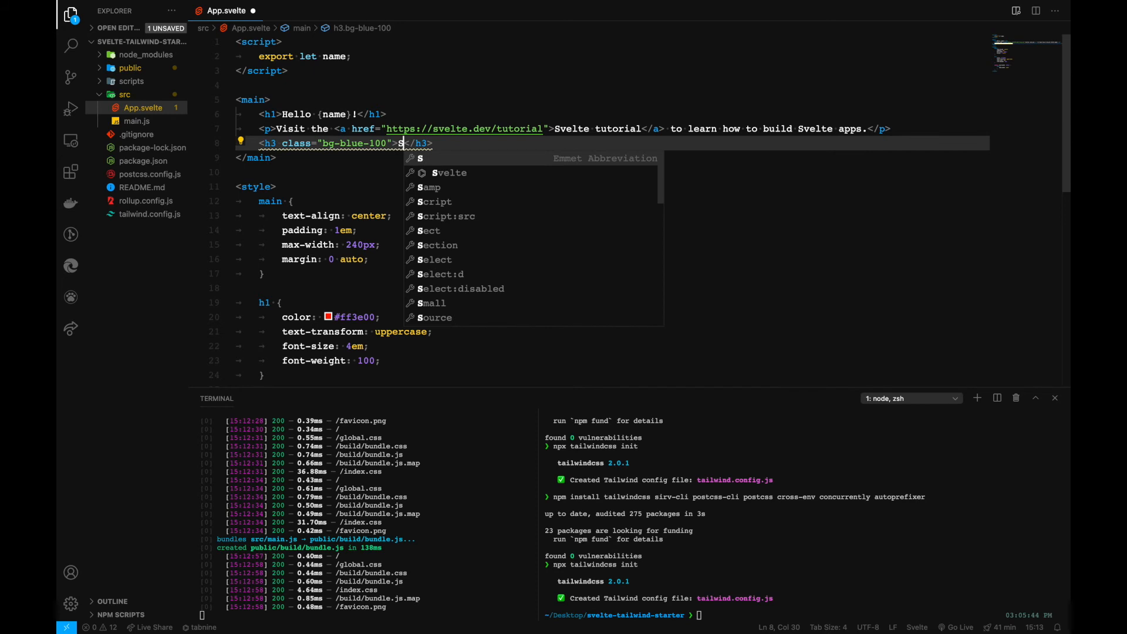
pyautogui.write('velte')
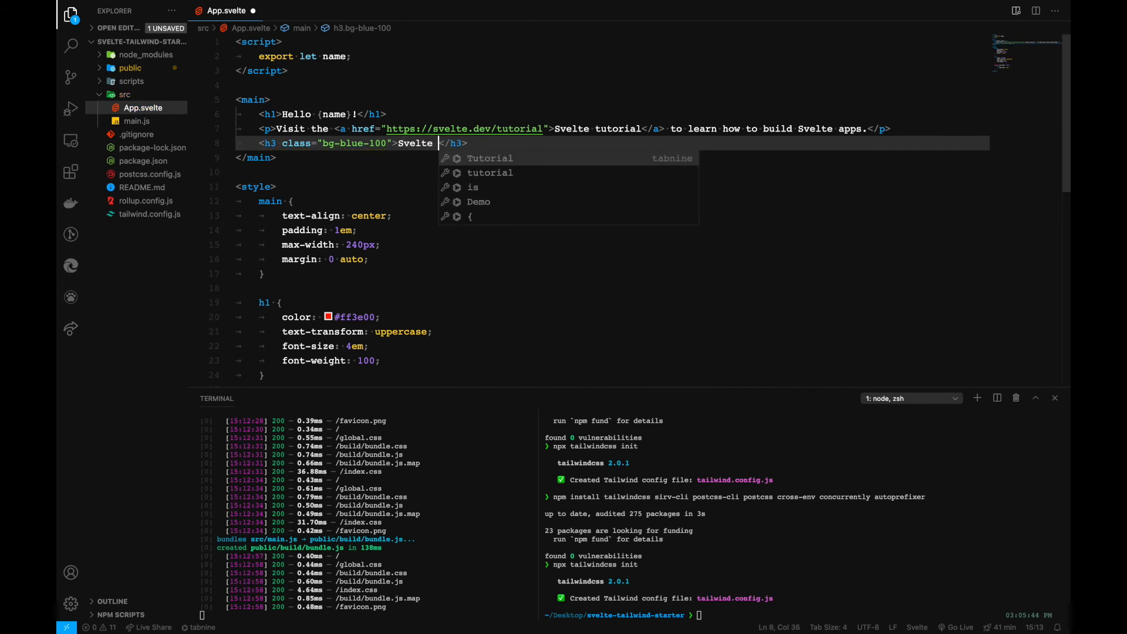
pyautogui.write('and Ta')
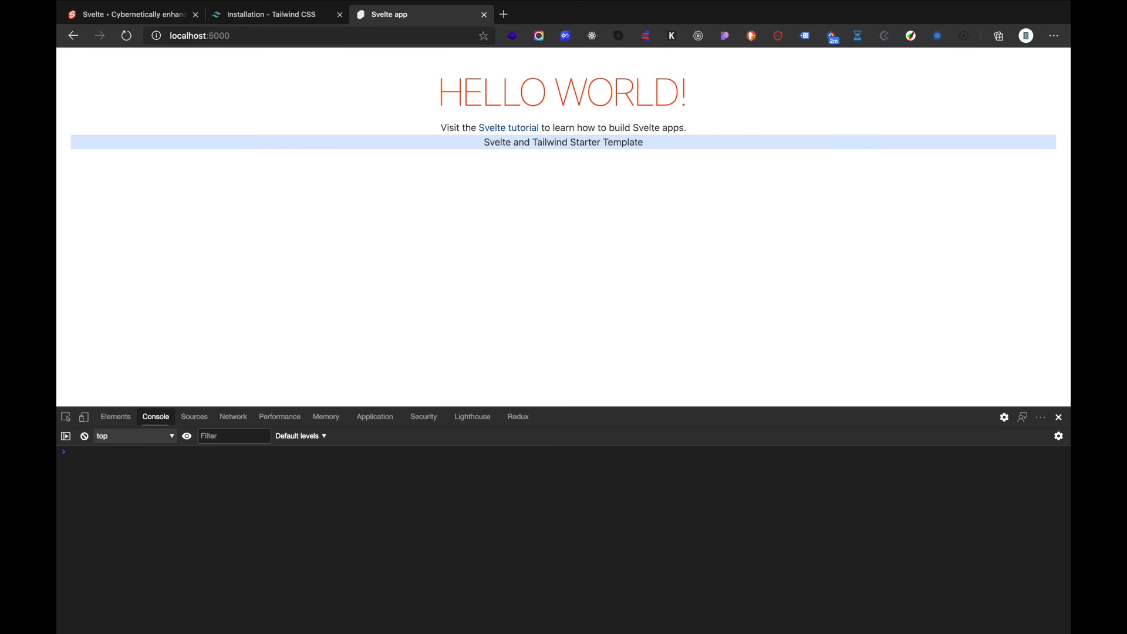
# View the rendered app with the light blue heading in Edge
pyautogui.click(503, 14)
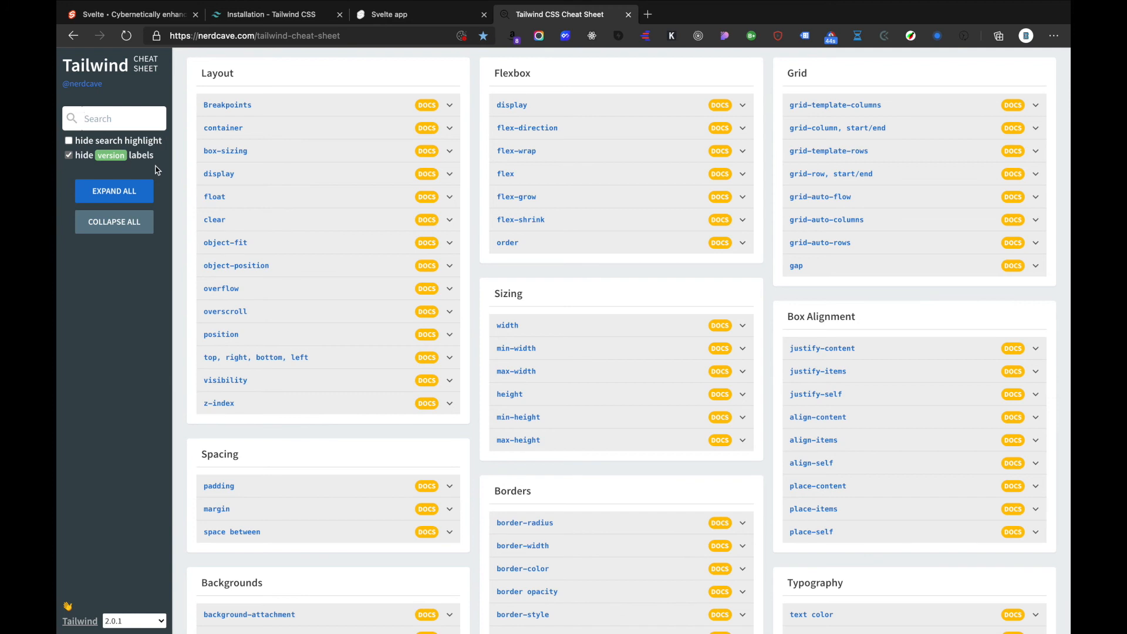
# Look up padding in the Tailwind cheat sheet, then add py-4 to the h3 class
pyautogui.write('paddin')
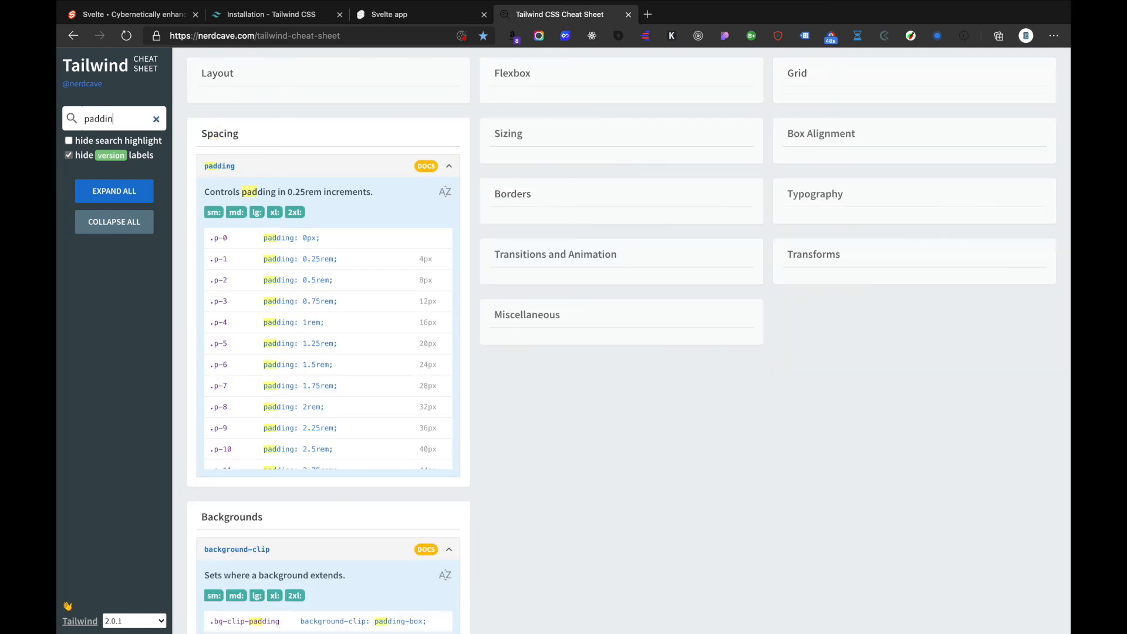
pyautogui.scroll(-3)
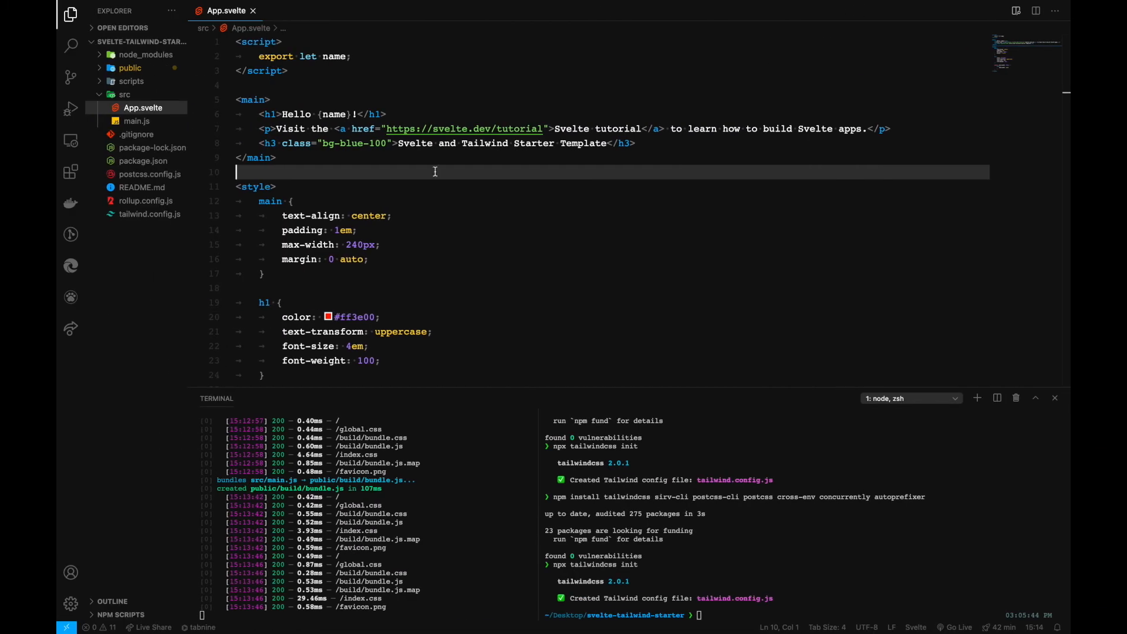
pyautogui.write('py-4')
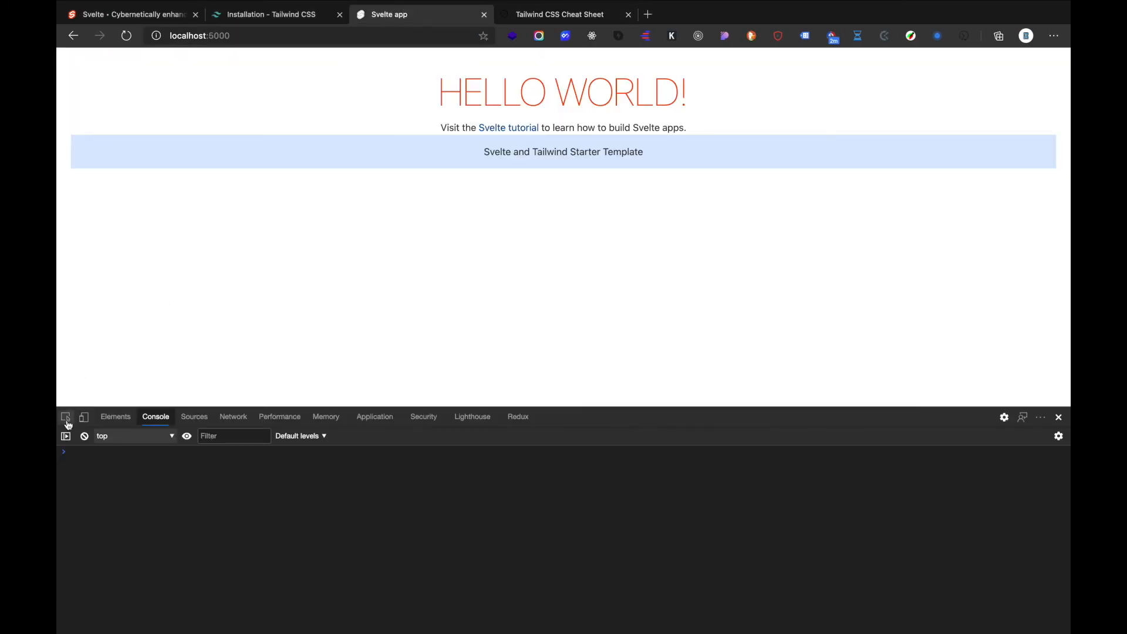
# Inspect the h3 in DevTools and toggle its padding-top rule from py-4
pyautogui.click(115, 417)
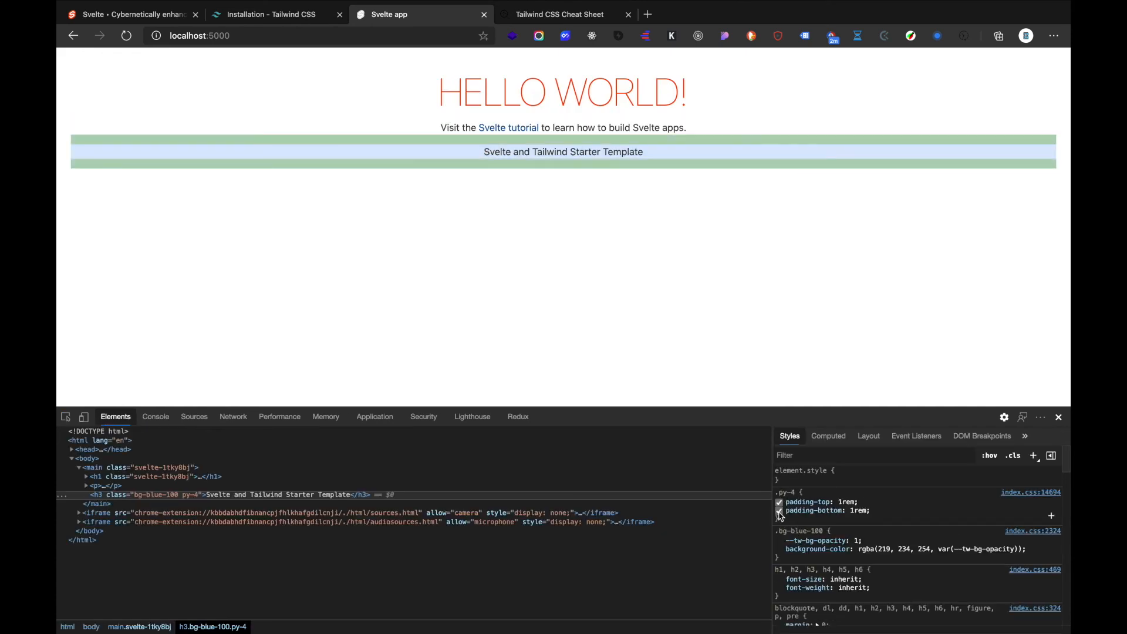
pyautogui.click(780, 501)
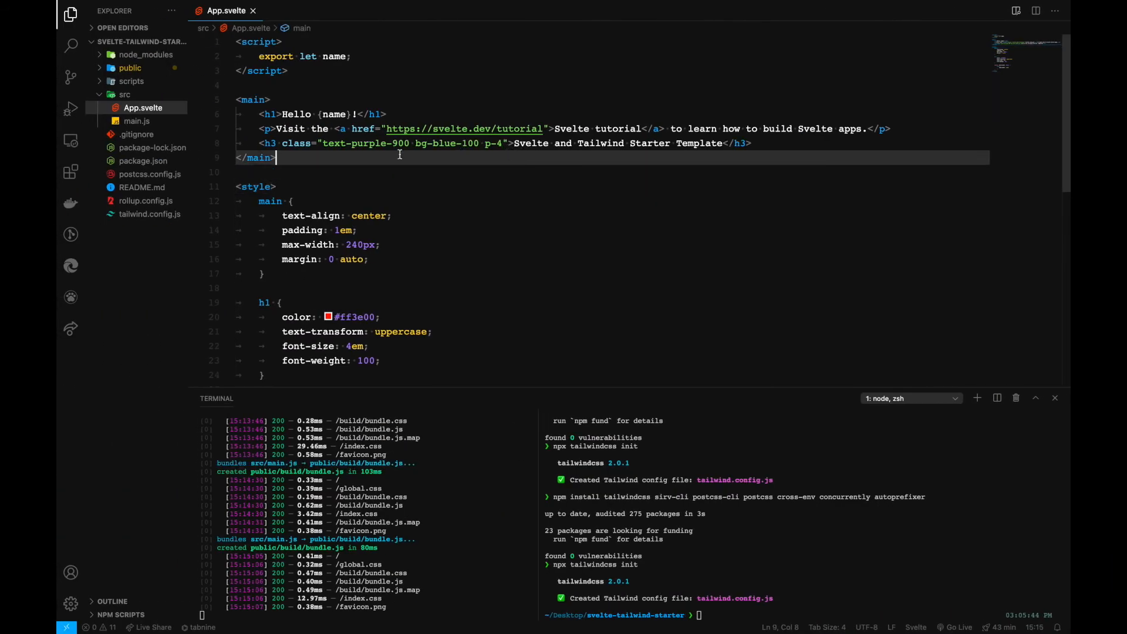
# Check the Tailwind cheat sheet in Edge, then view the app showing the purple padded h3
pyautogui.click(563, 14)
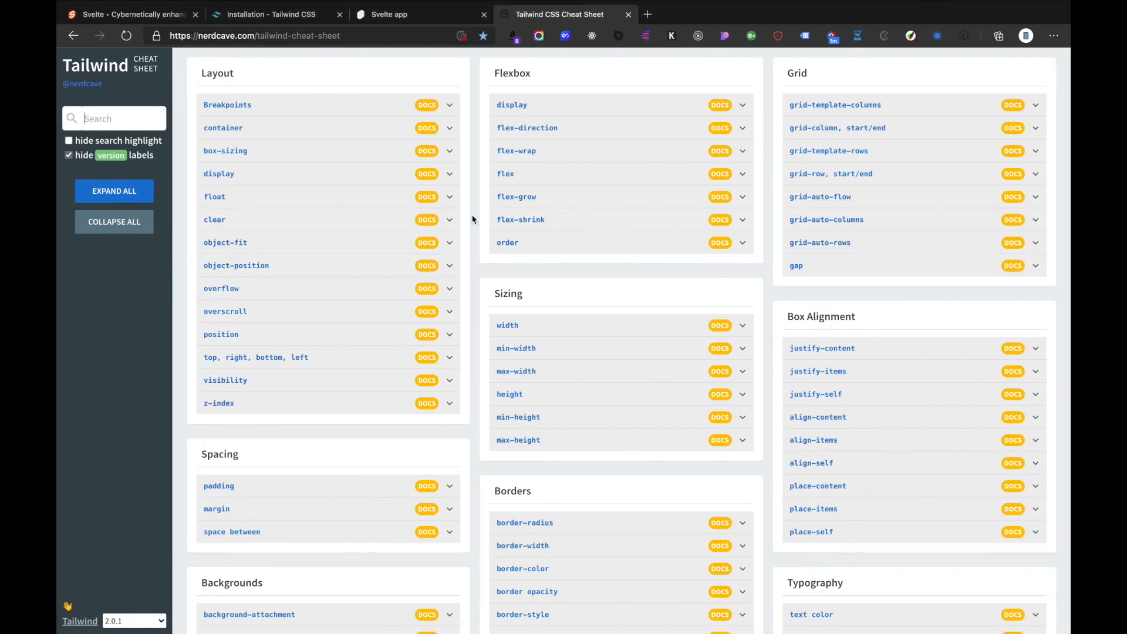
pyautogui.click(388, 14)
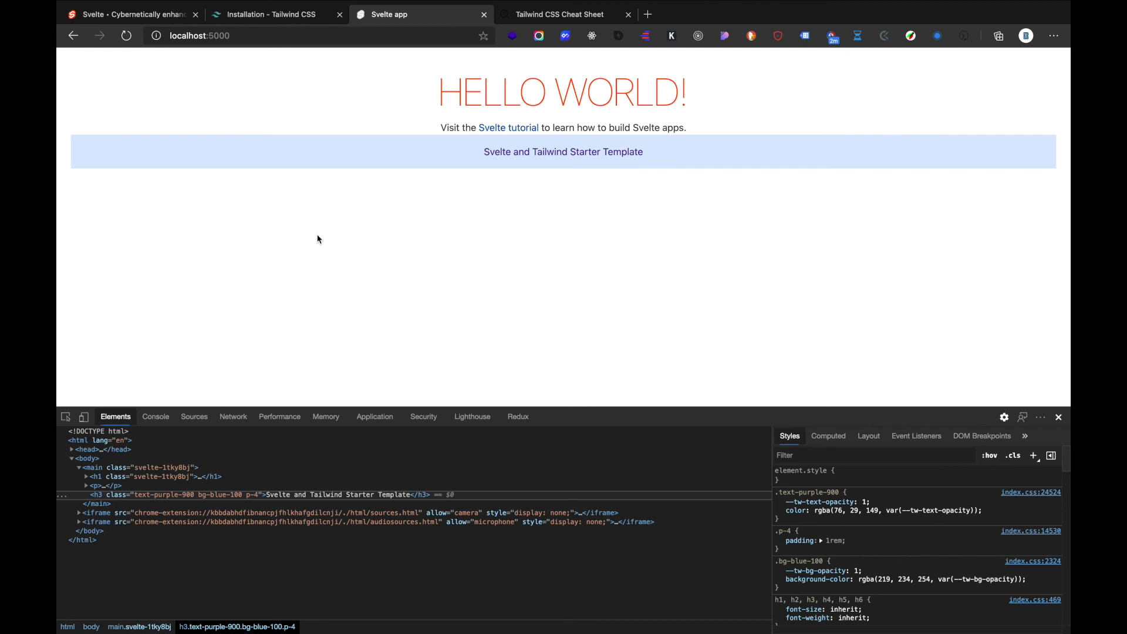